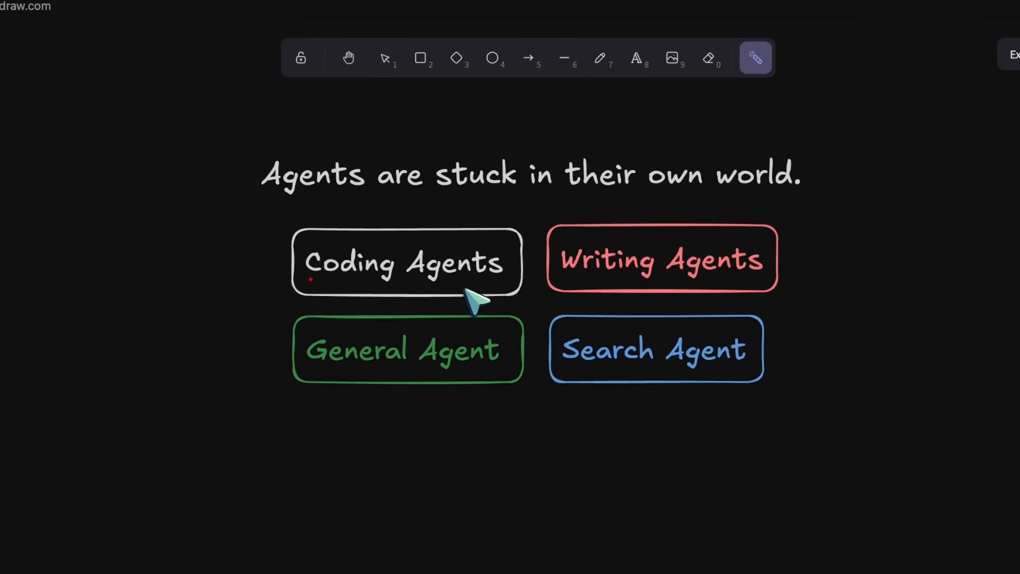
Highlight the Coding Agents and Search Agent boxes with the laser pointer
left_click_drag(569, 277, 735, 270)
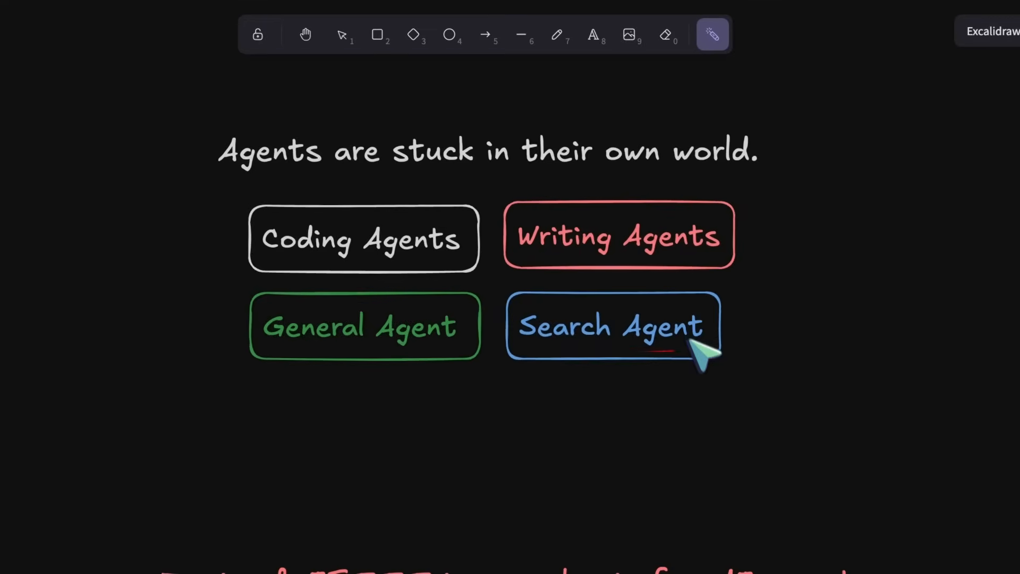
left_click_drag(331, 263, 331, 312)
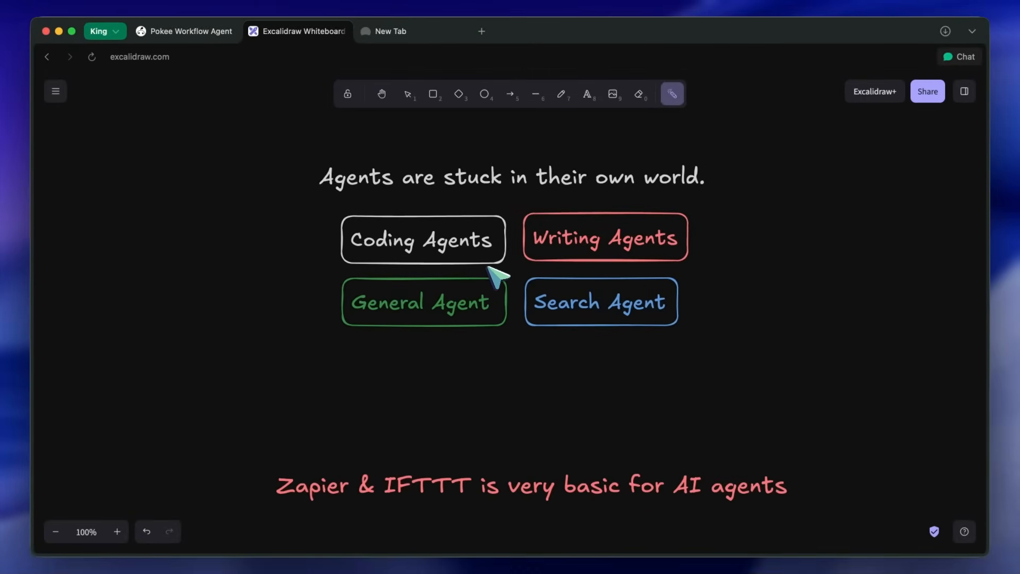
mouse_move(488, 251)
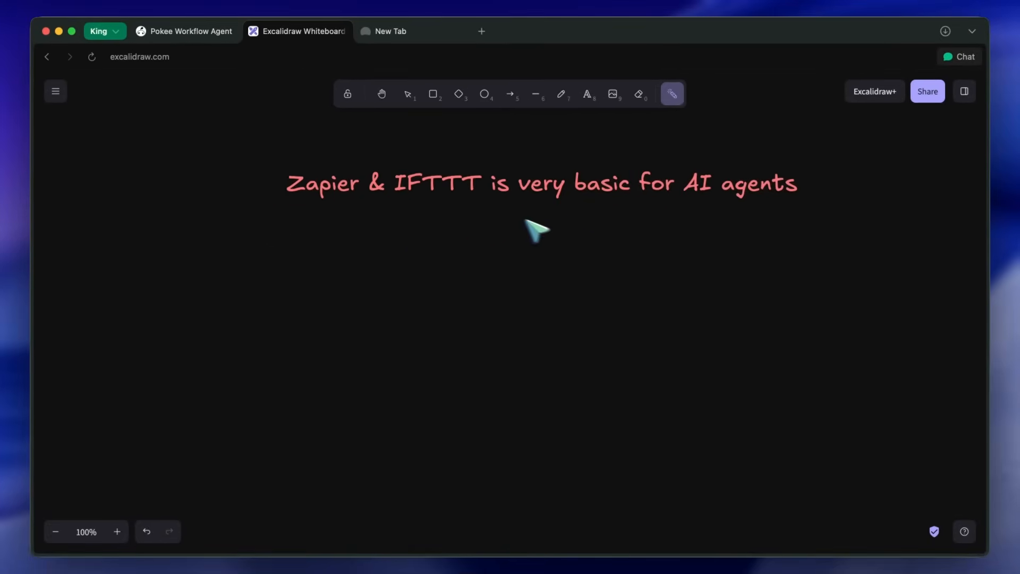
mouse_move(481, 215)
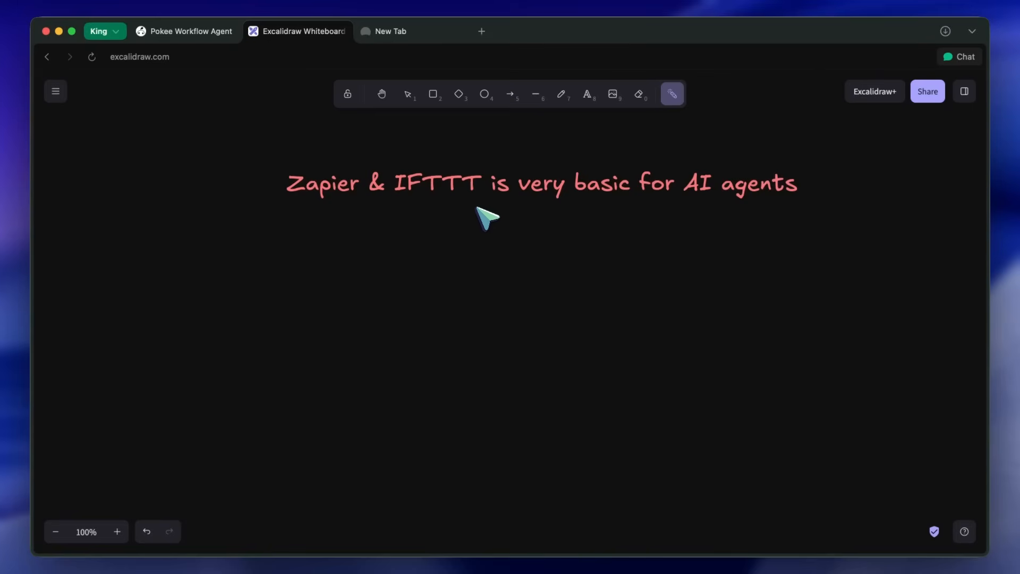
mouse_move(506, 205)
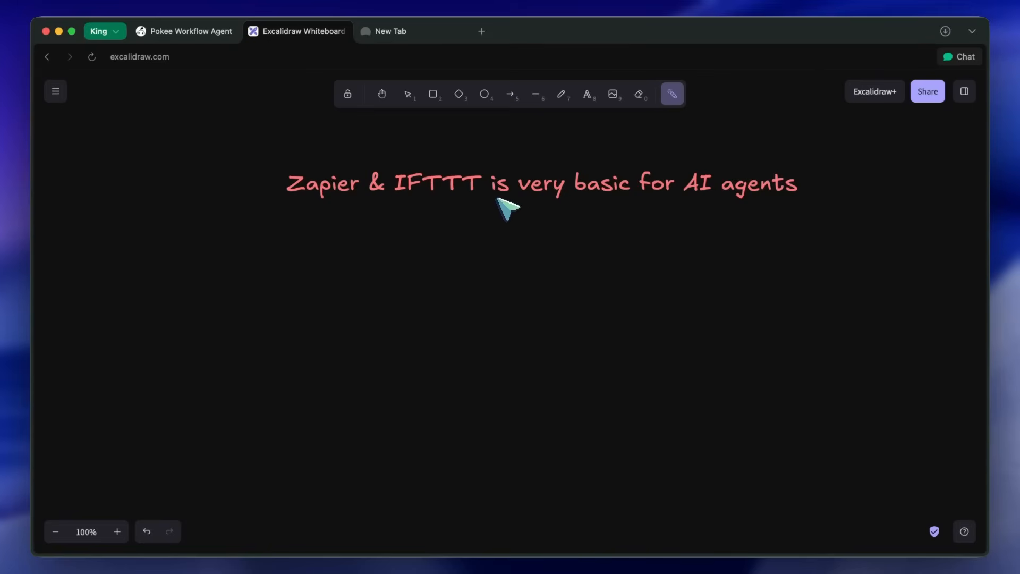
Recenter the Zapier & IFTTT note, then move over to the Pokee AI window
left_click_drag(507, 208, 289, 267)
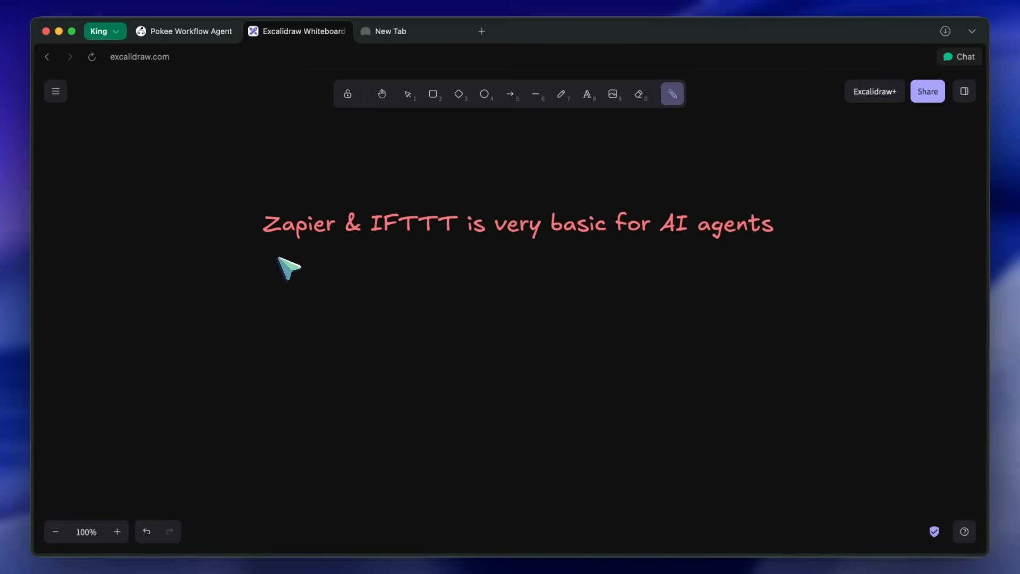
mouse_move(496, 271)
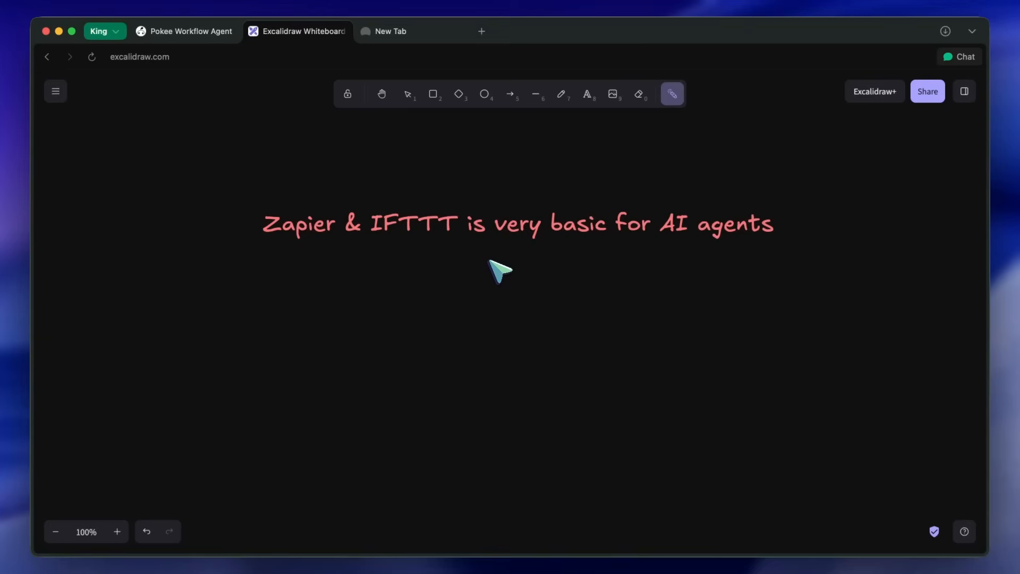
mouse_move(507, 284)
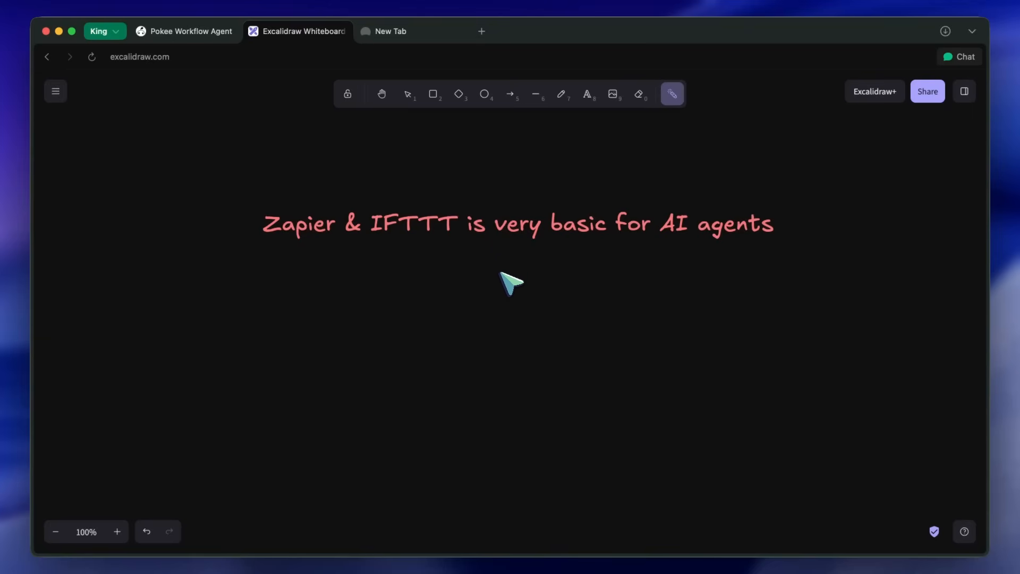
mouse_move(507, 273)
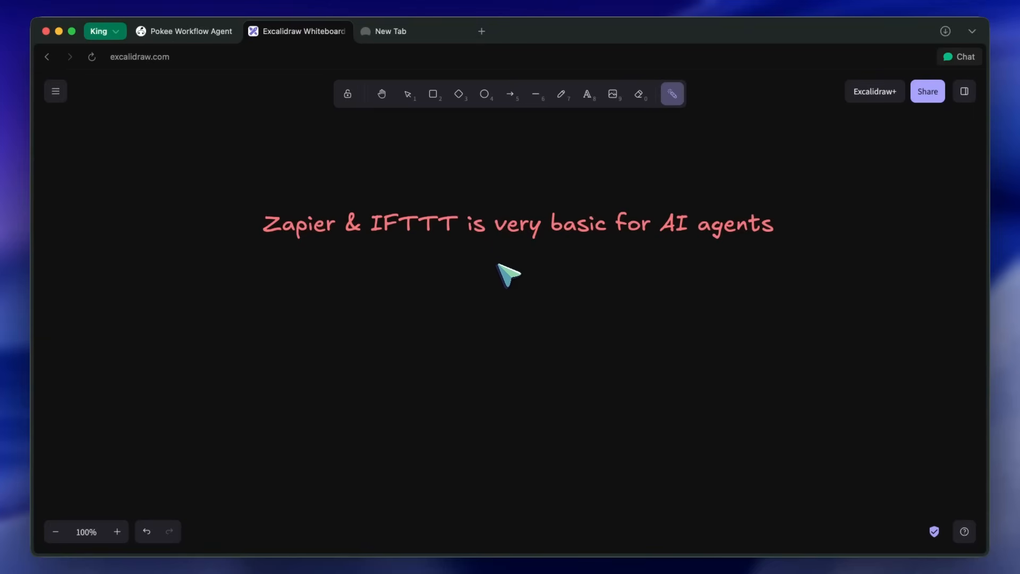
mouse_move(521, 271)
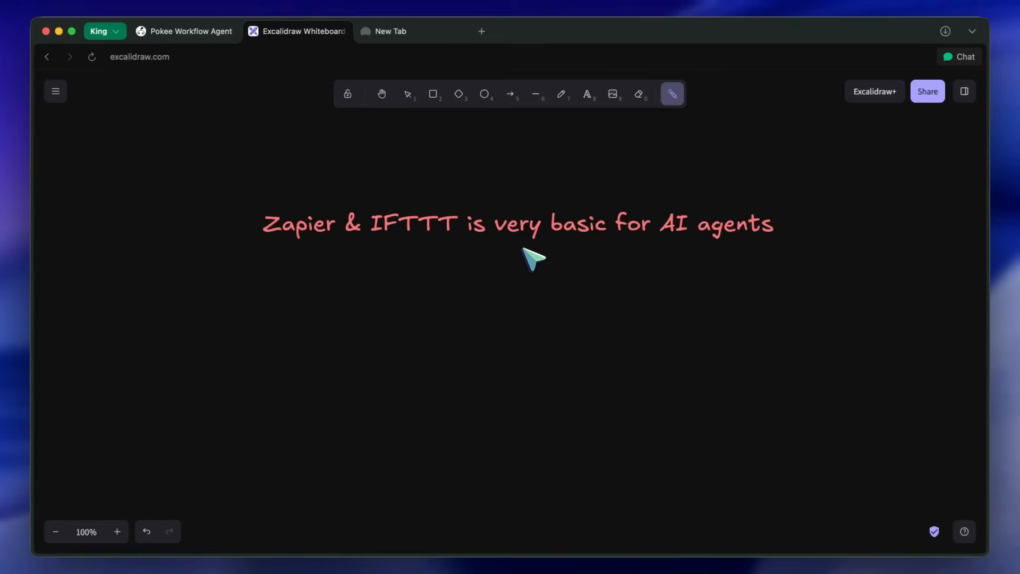
mouse_move(498, 257)
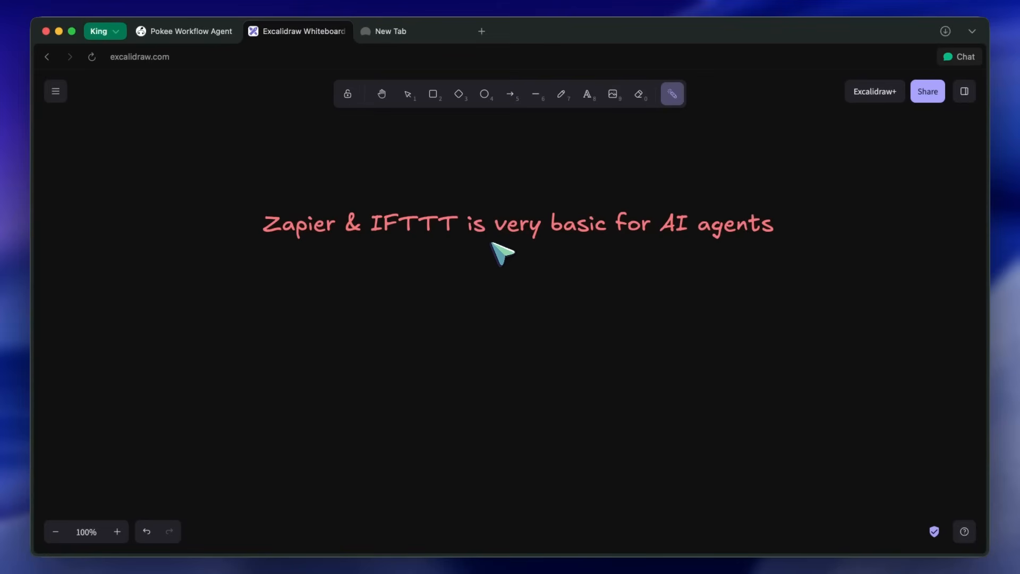
mouse_move(532, 272)
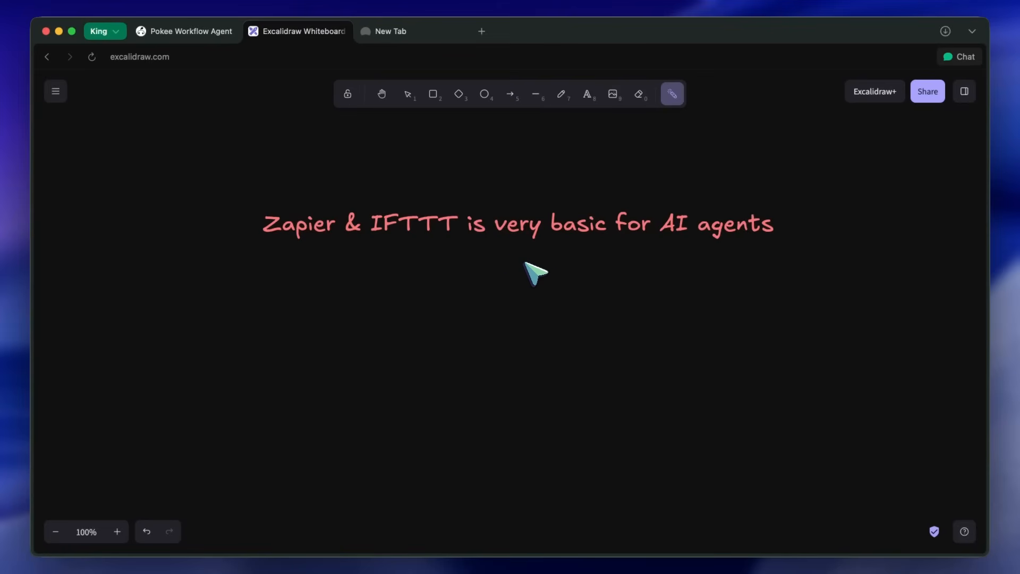
mouse_move(543, 251)
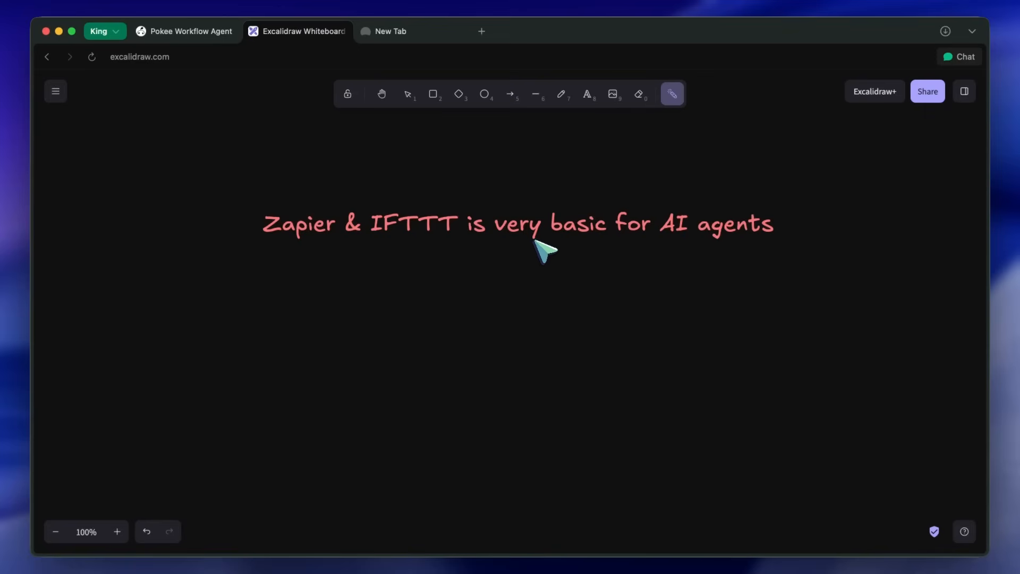
mouse_move(416, 268)
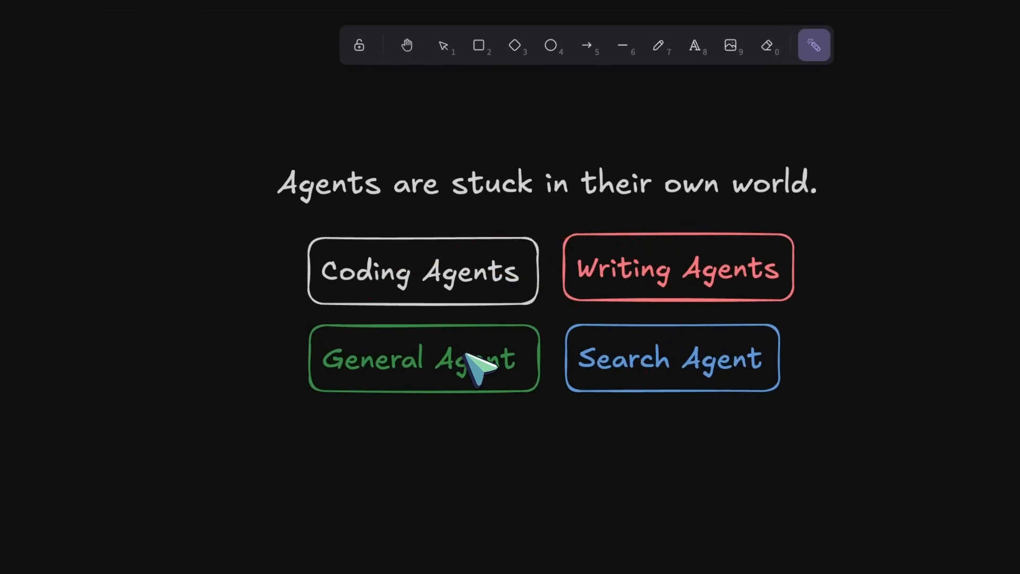
left_click(233, 27)
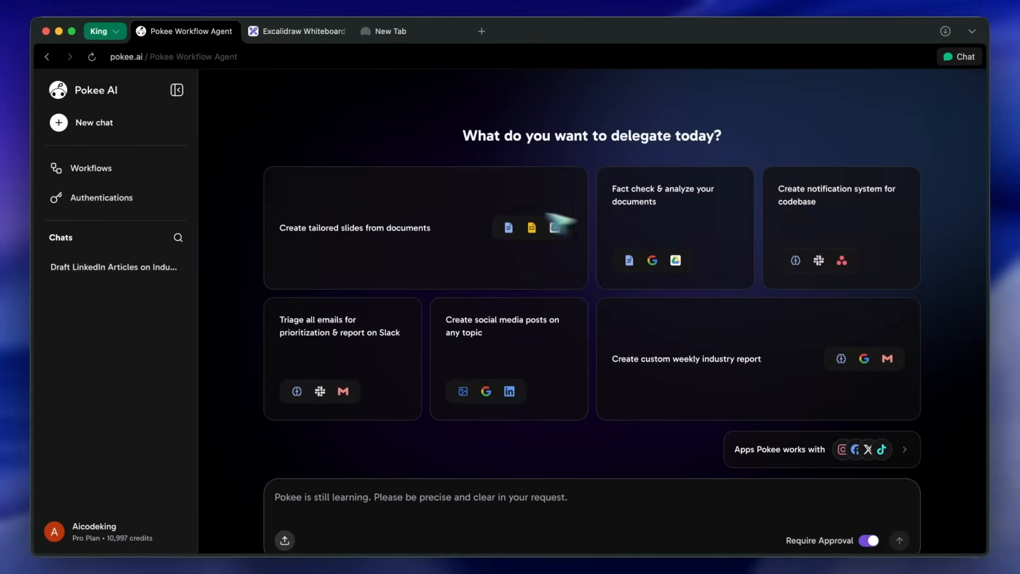
mouse_move(679, 371)
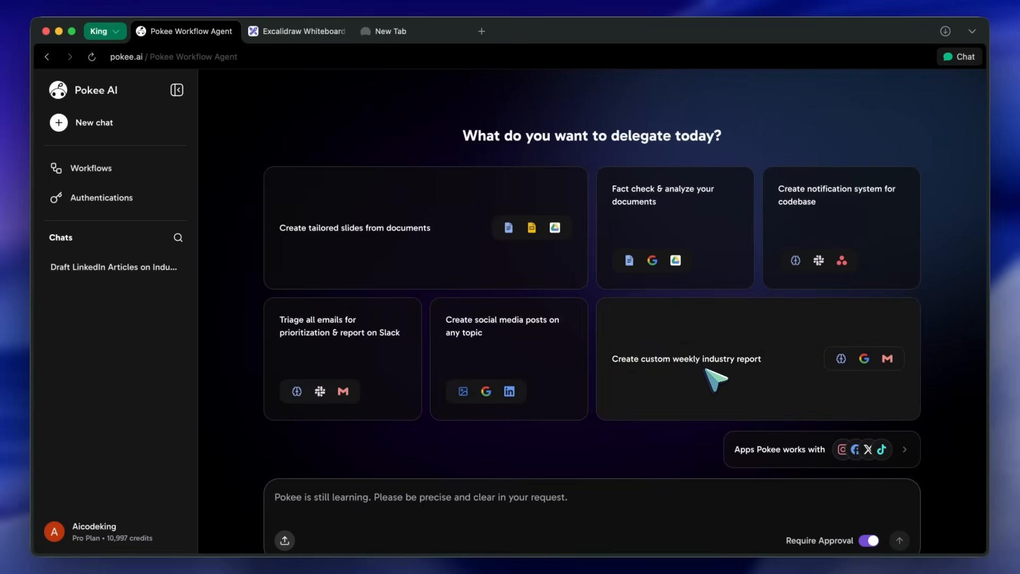
mouse_move(407, 355)
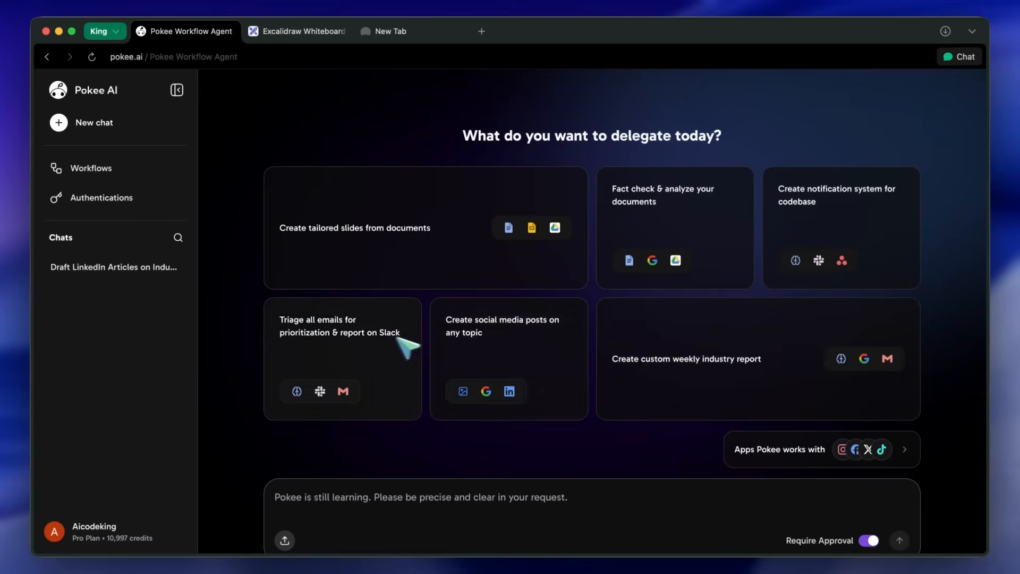
mouse_move(646, 335)
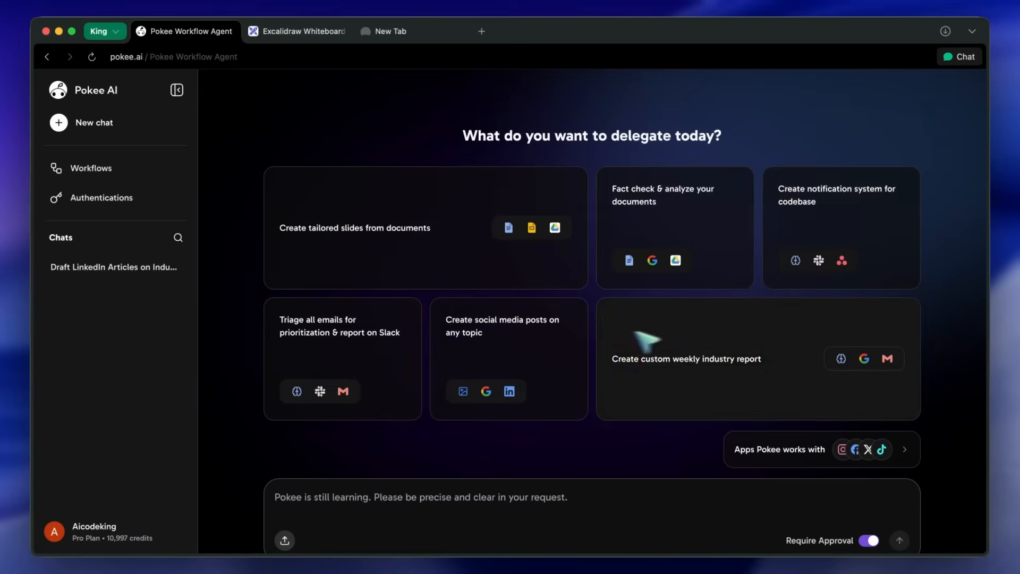
mouse_move(360, 278)
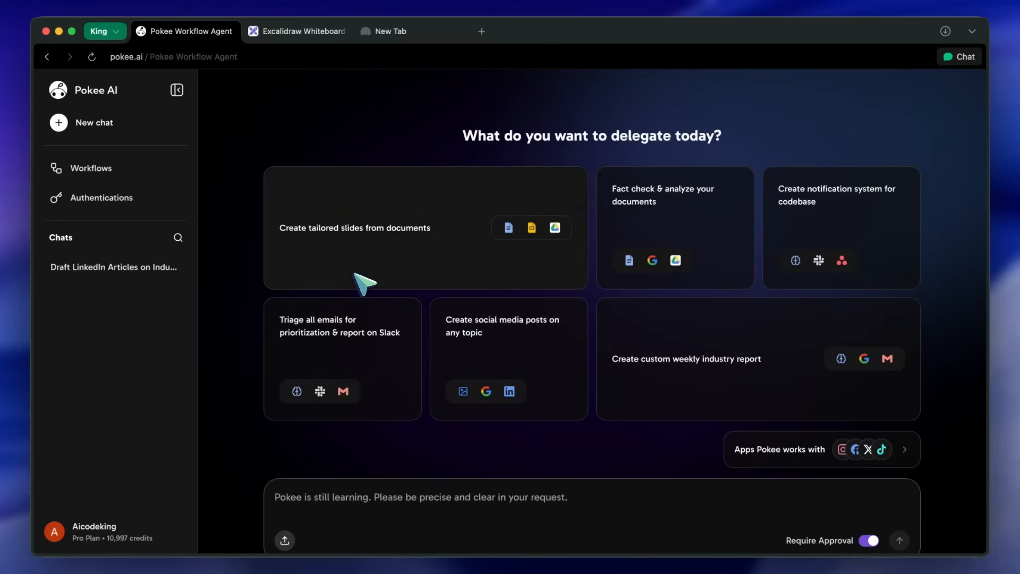
mouse_move(377, 267)
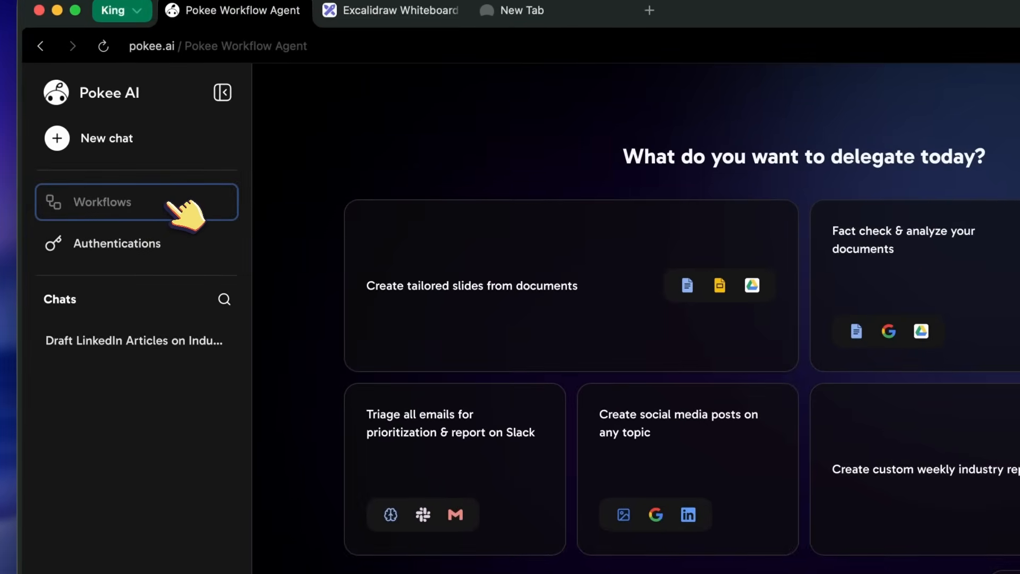
Go to Workflows to reach the Draft LinkedIn Articles on Industry Trends workflow
left_click(102, 201)
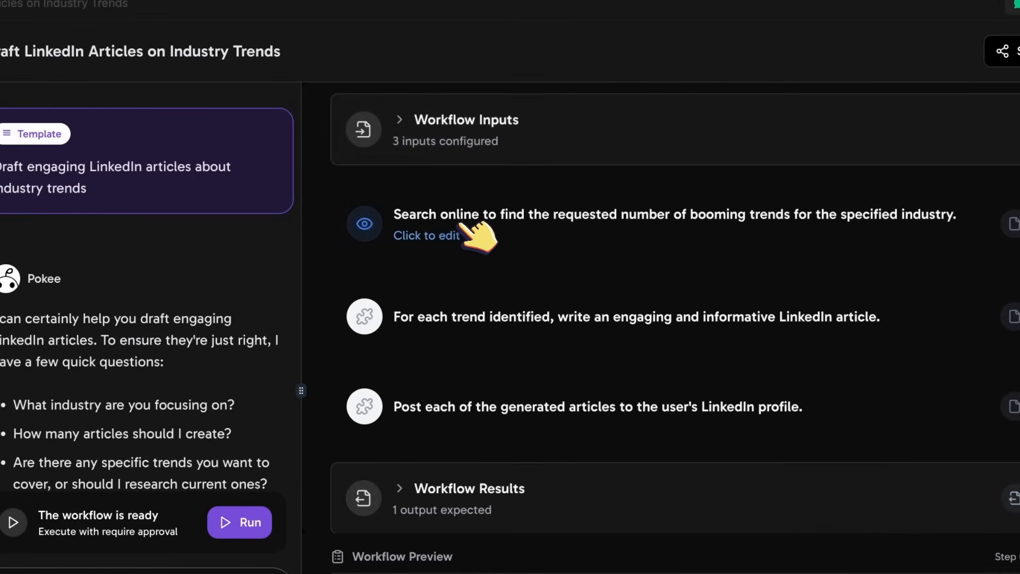
Inspect the online search and article-writing step details, returning to the search step
left_click(426, 235)
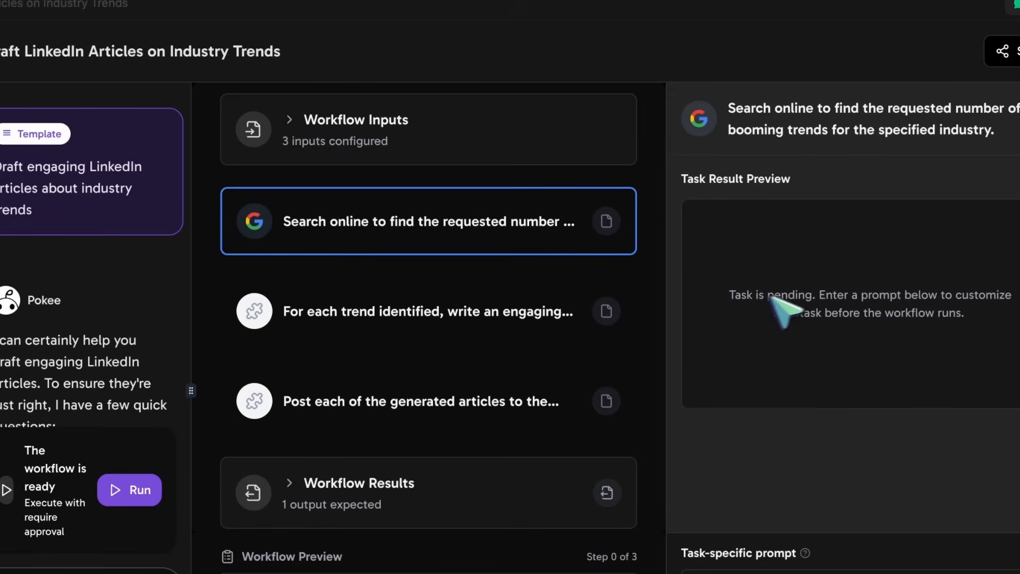
left_click(428, 311)
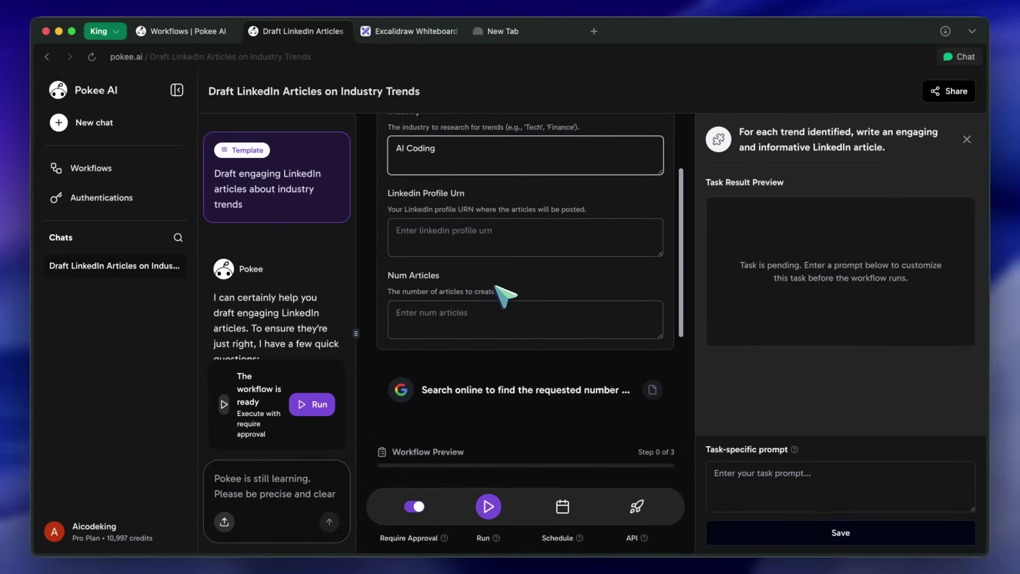
scroll("down", 3)
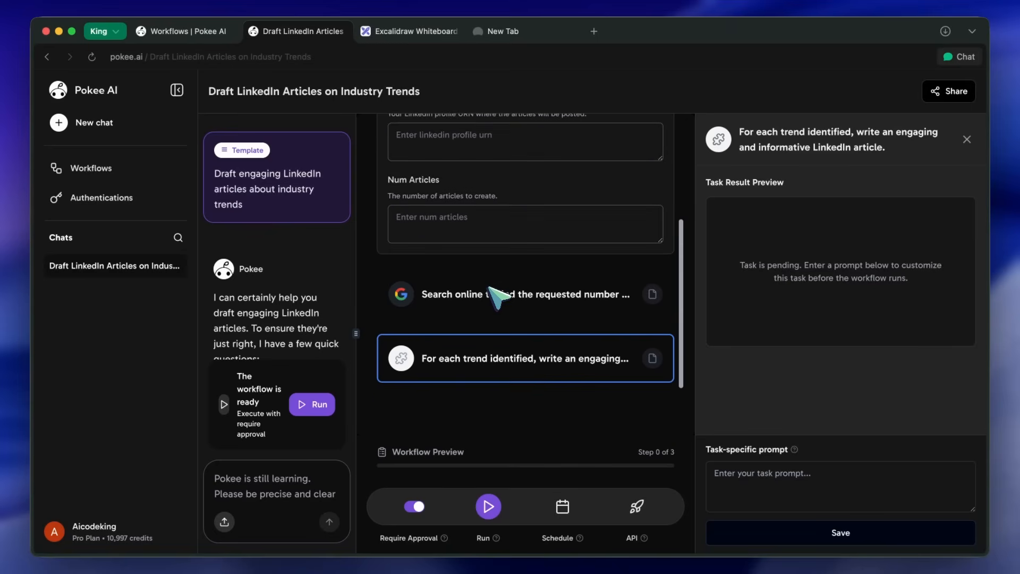
left_click(519, 294)
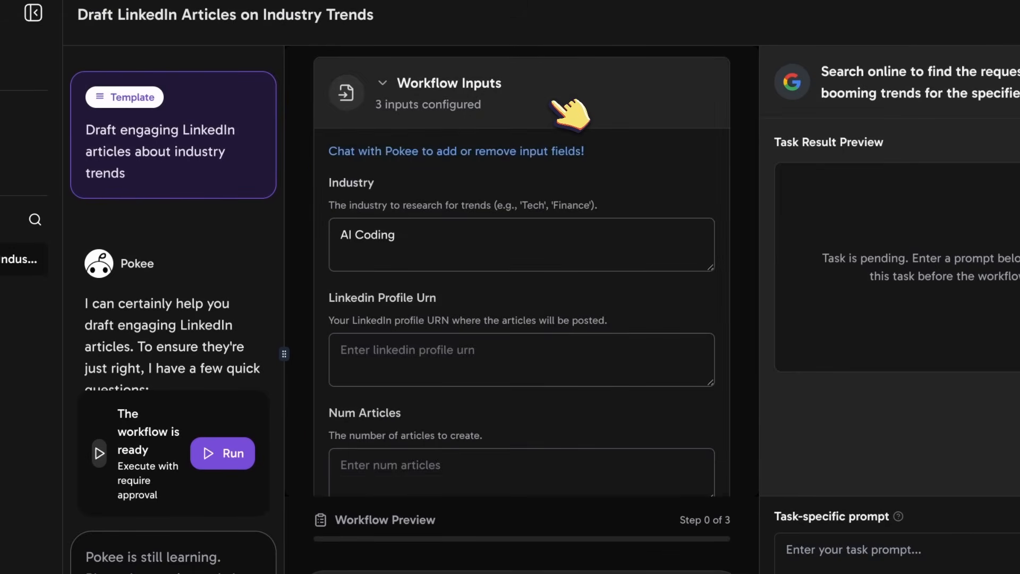
Run the workflow and proceed past the Missing Workflow Inputs warning
left_click(222, 454)
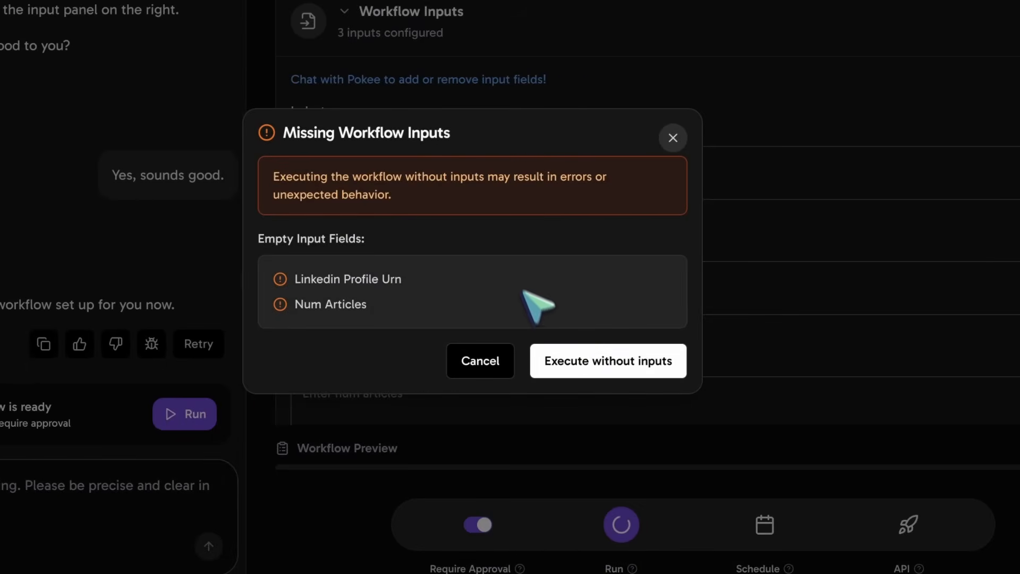
left_click(609, 361)
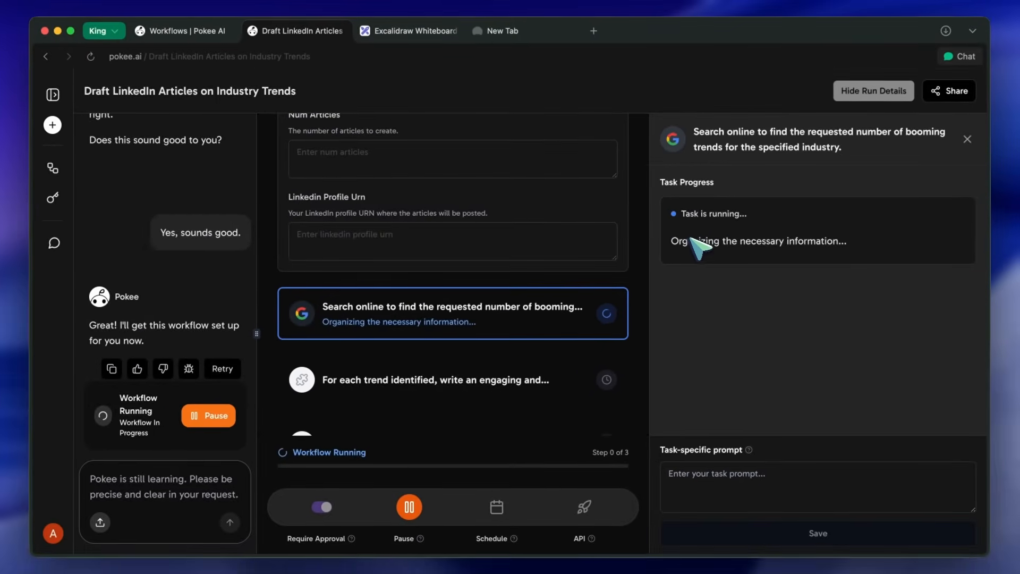
Scroll through the running workflow and chat history to the original template prompt
scroll("down", 3)
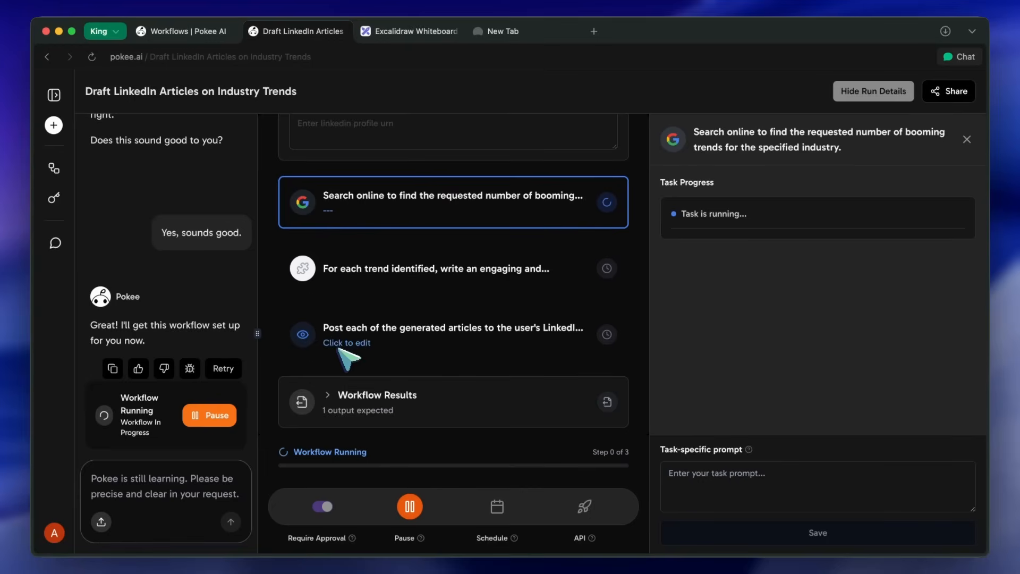
mouse_move(386, 336)
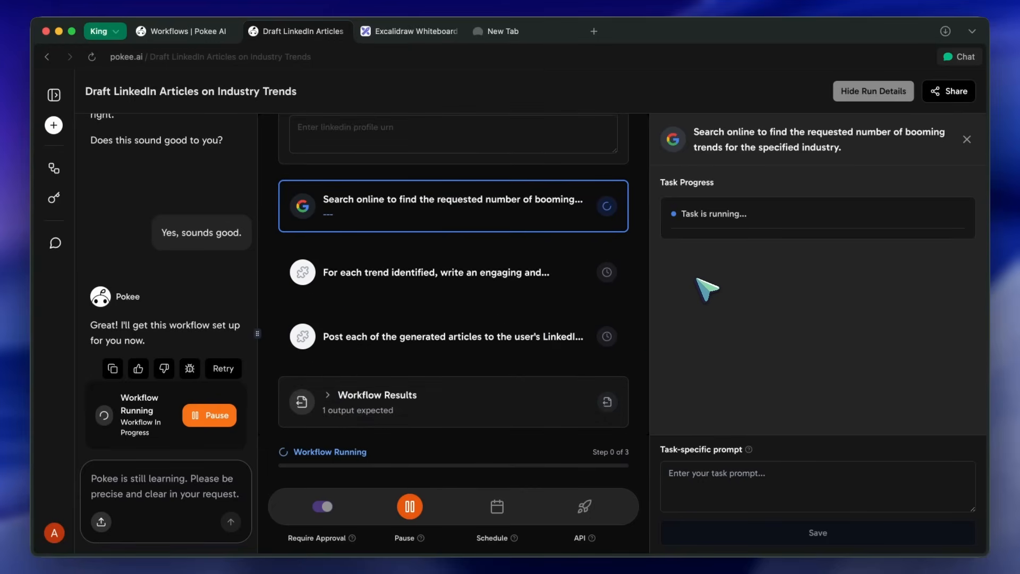
mouse_move(726, 244)
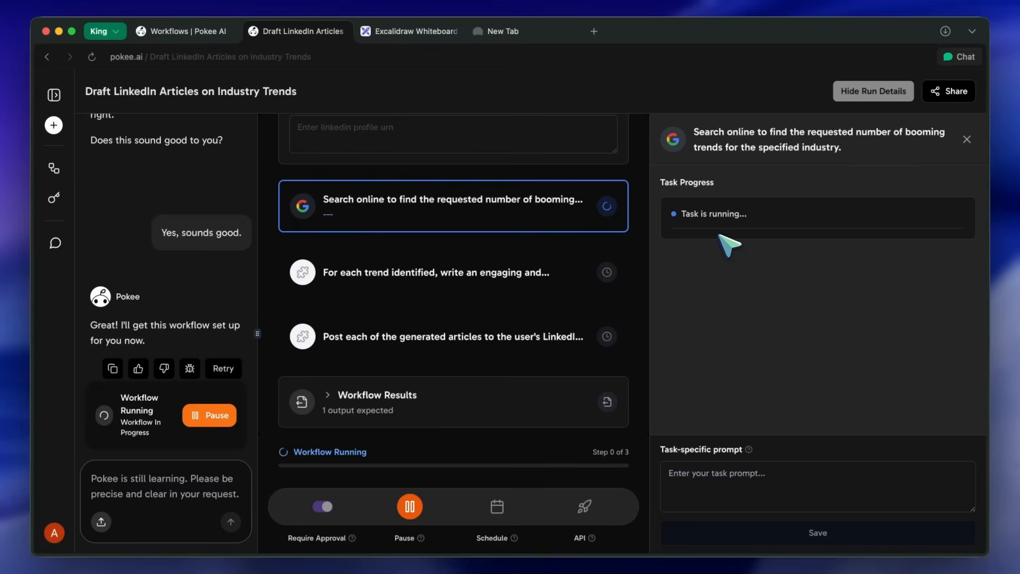
mouse_move(720, 230)
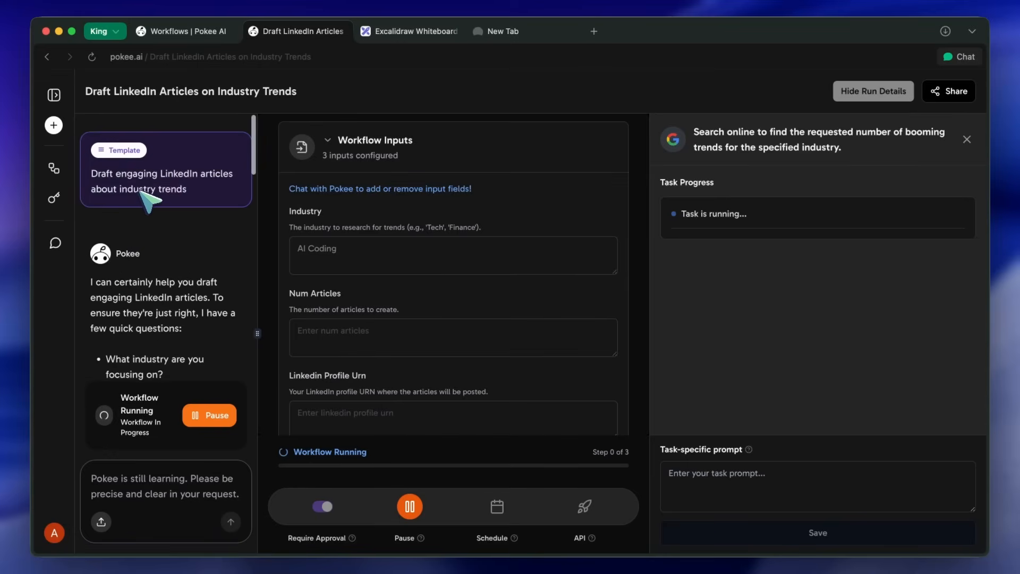
mouse_move(162, 250)
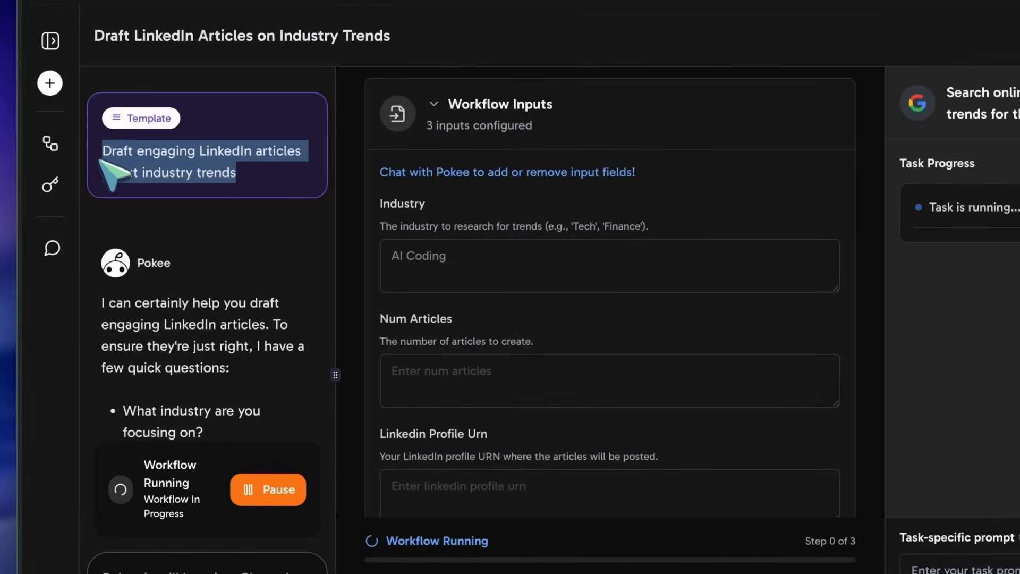
scroll("down", 3)
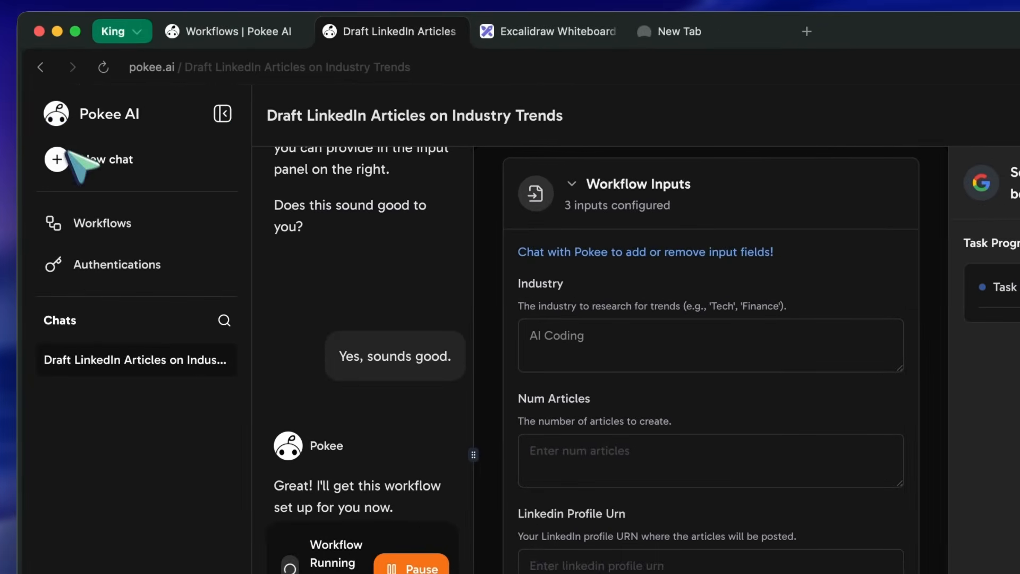
Start a new chat and request a GitHub-URL-to-Google-Doc release notes summary workflow
left_click(56, 159)
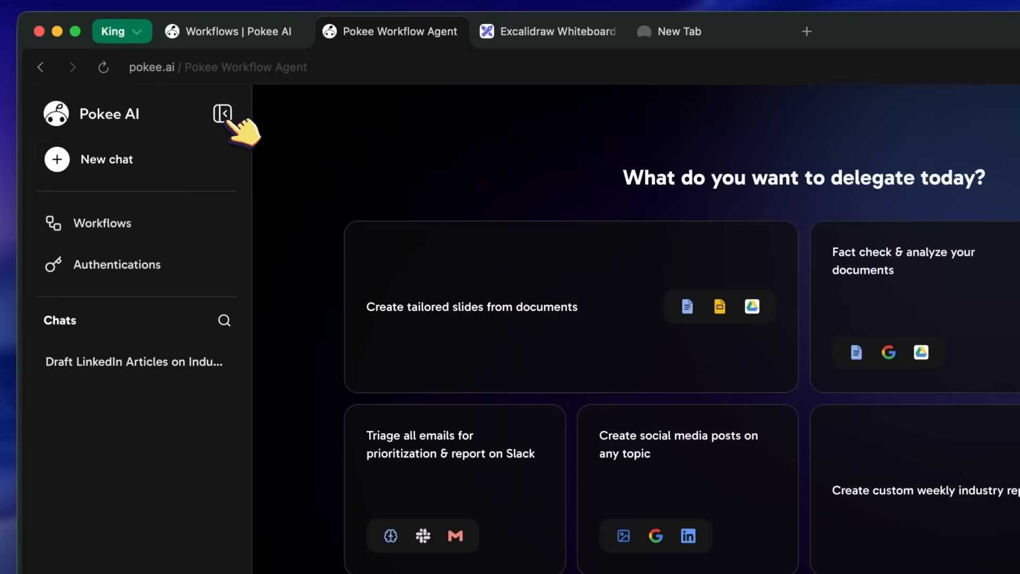
left_click(222, 114)
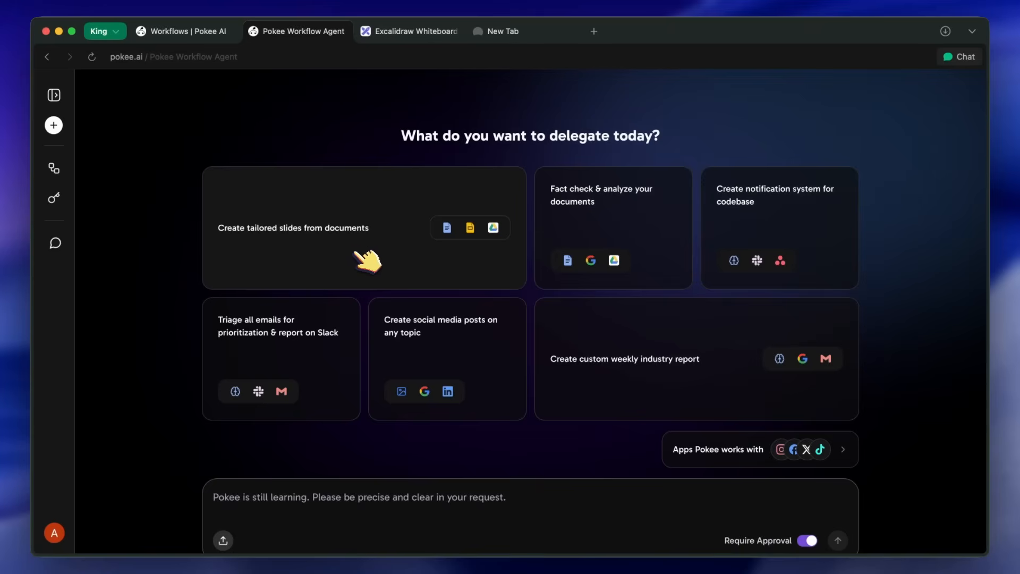
mouse_move(534, 260)
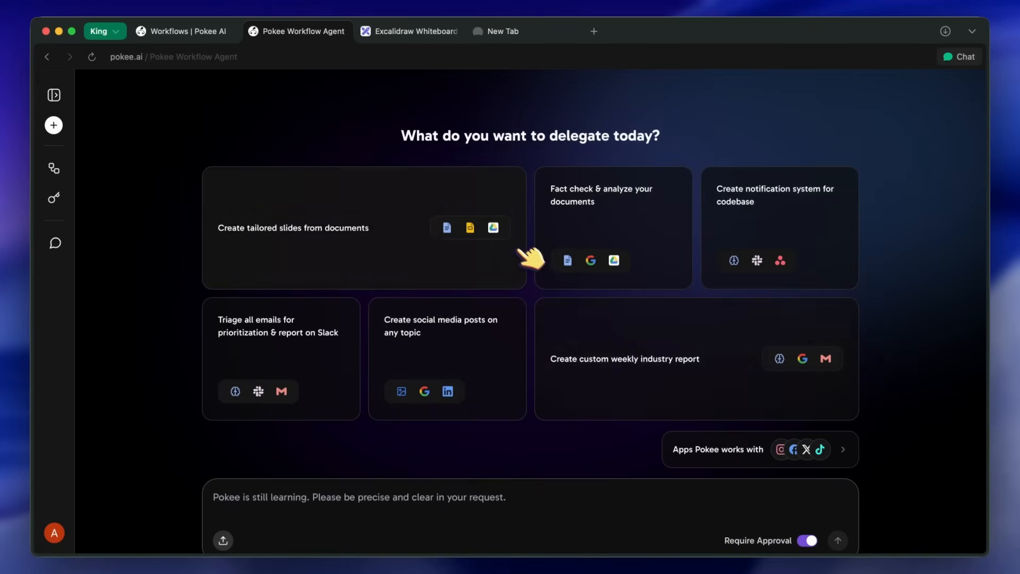
mouse_move(346, 257)
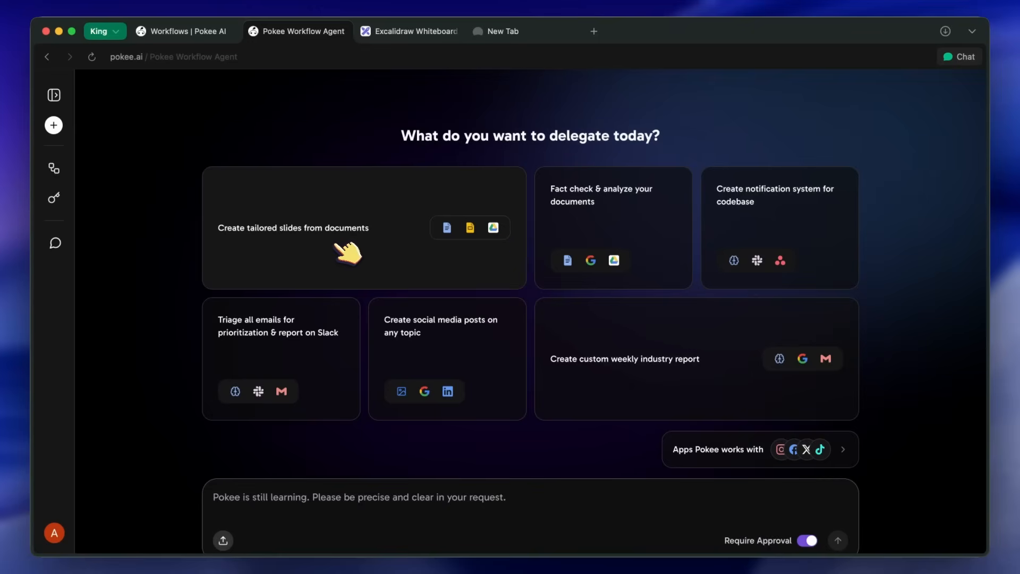
mouse_move(668, 369)
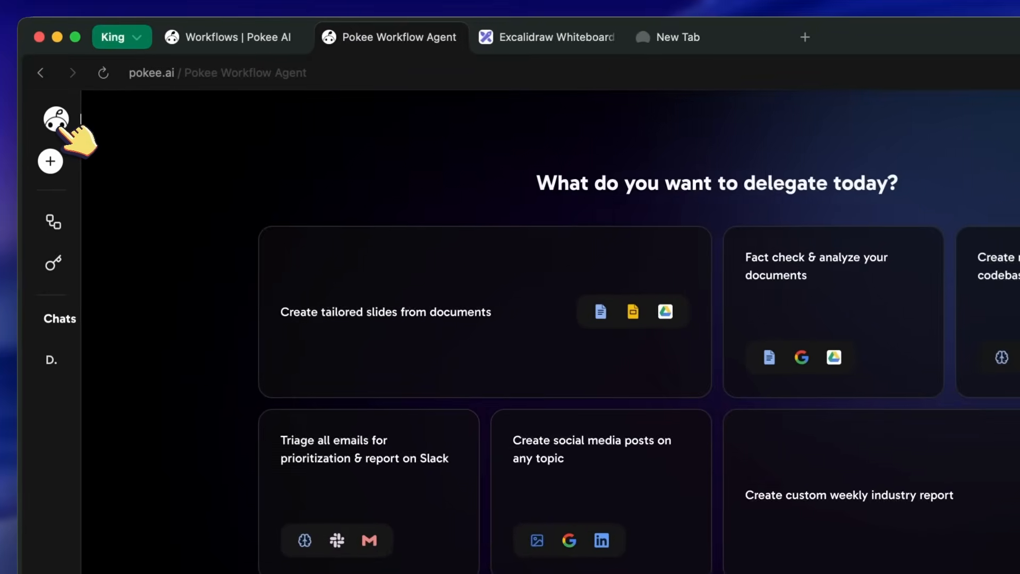
left_click(53, 118)
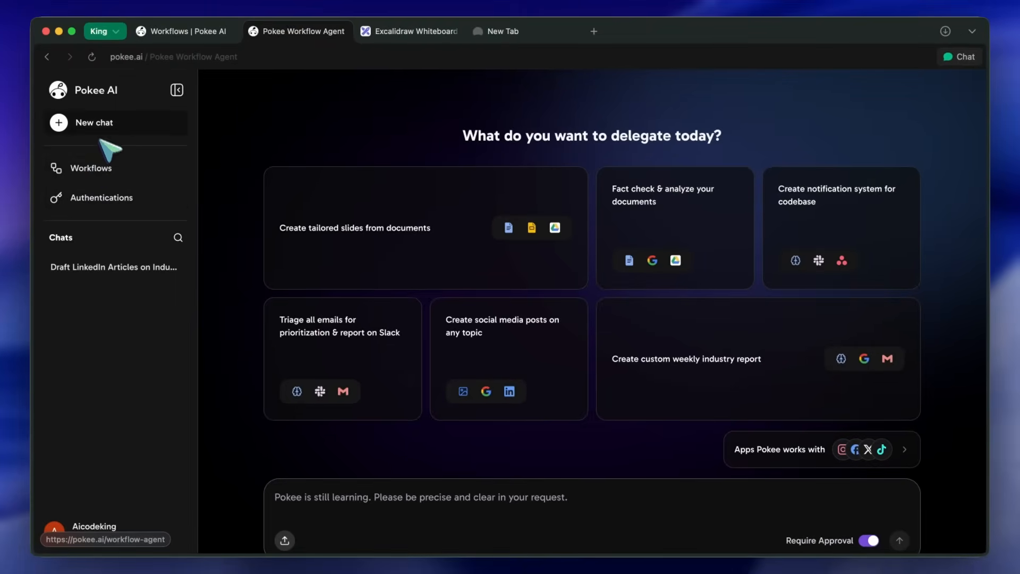
mouse_move(154, 135)
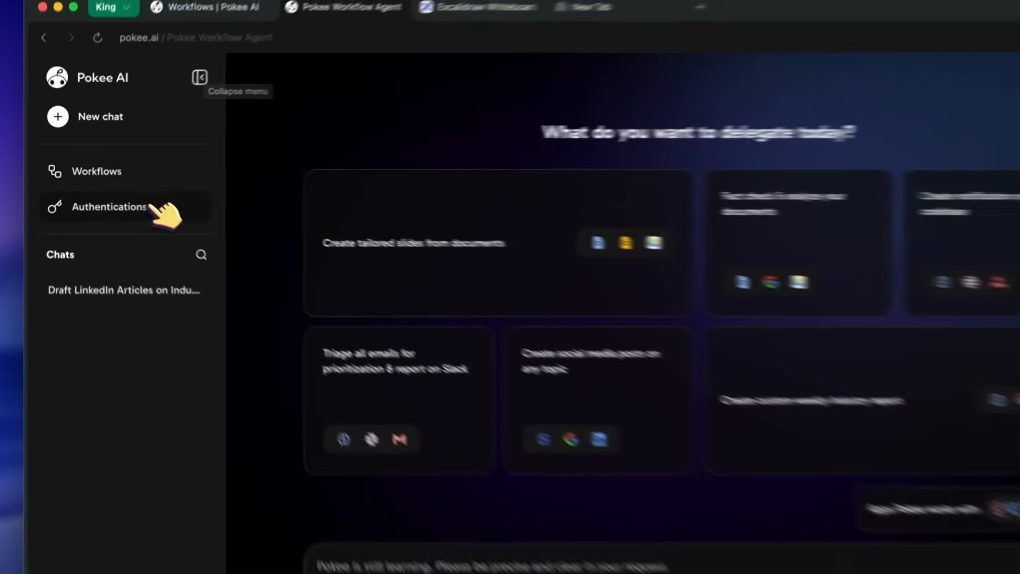
left_click(109, 207)
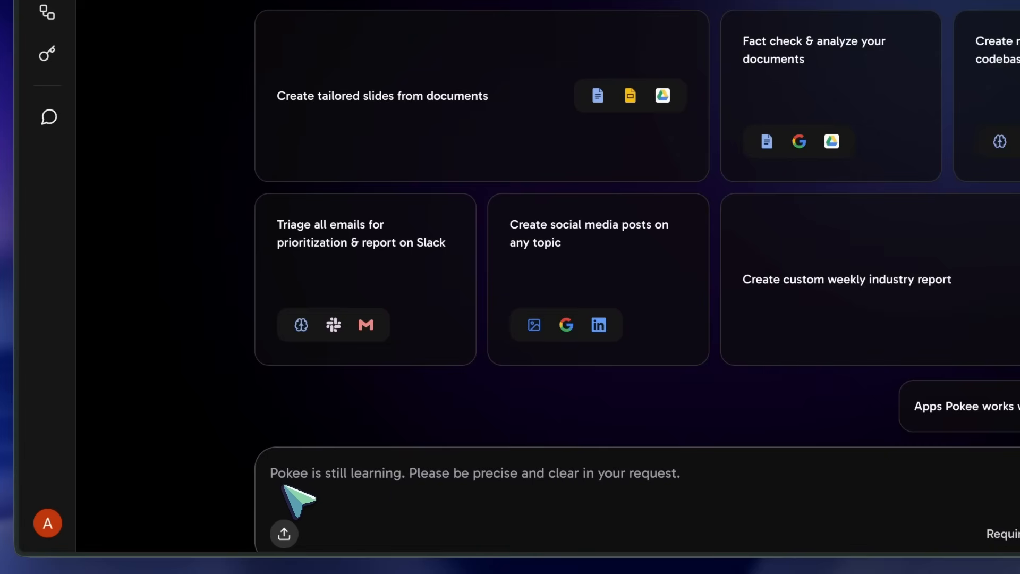
type("I want a workflow where I can give a github repo URL and make it summarize the latest release notes of a repo and put it in a google doc.")
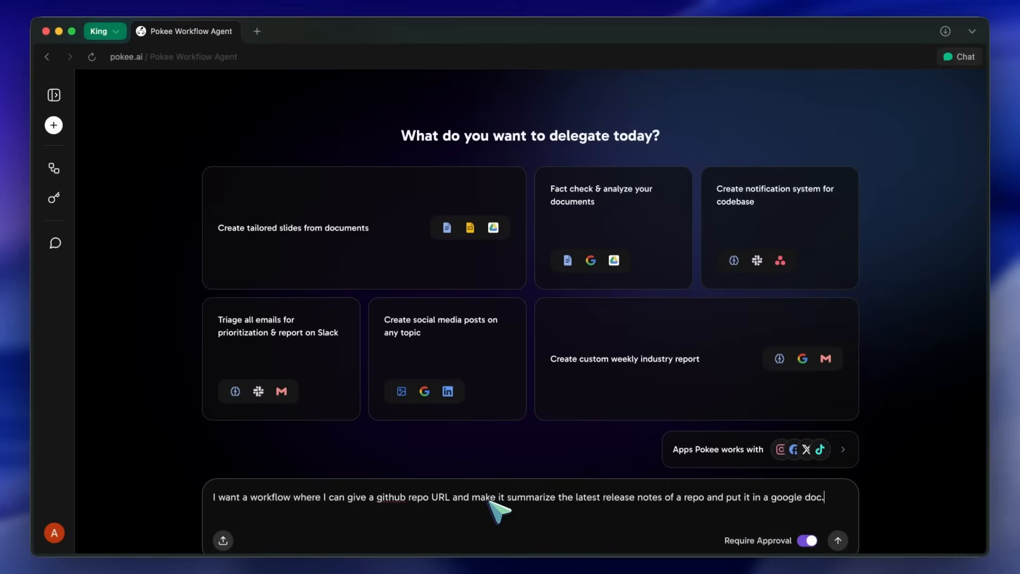
left_click(838, 540)
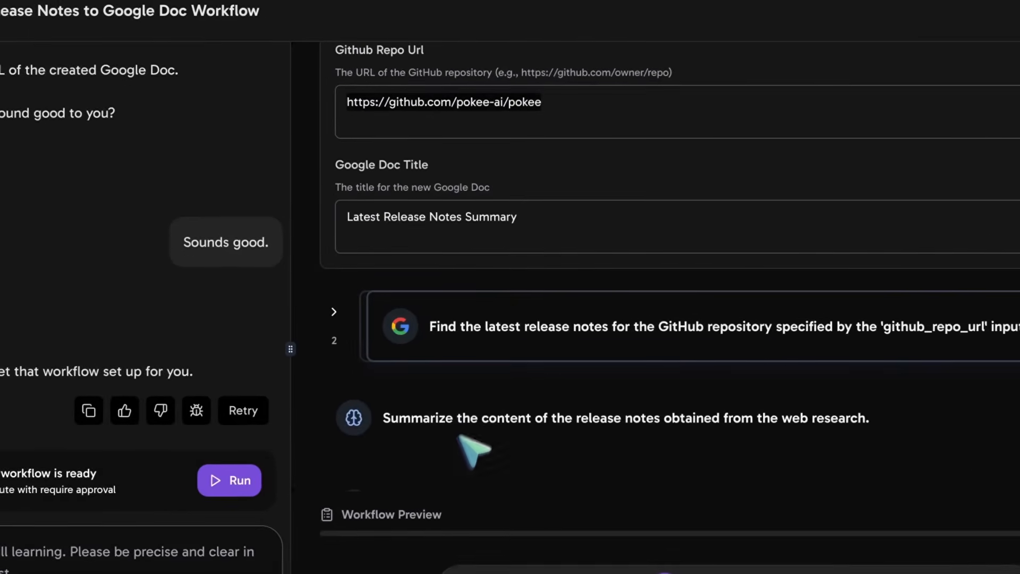
type("https://github.com/google-gemini/gemini-cli")
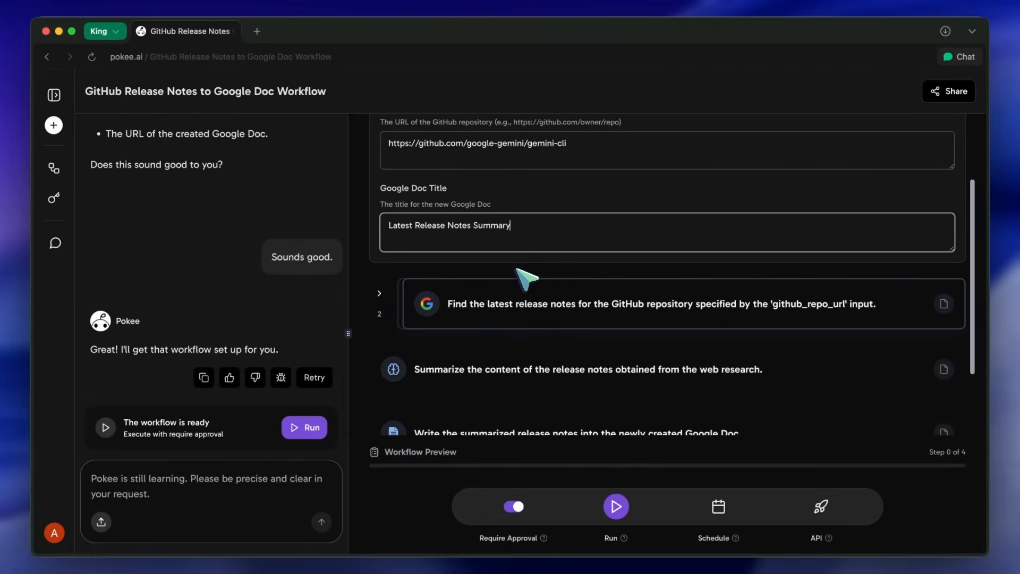
scroll("down", 3)
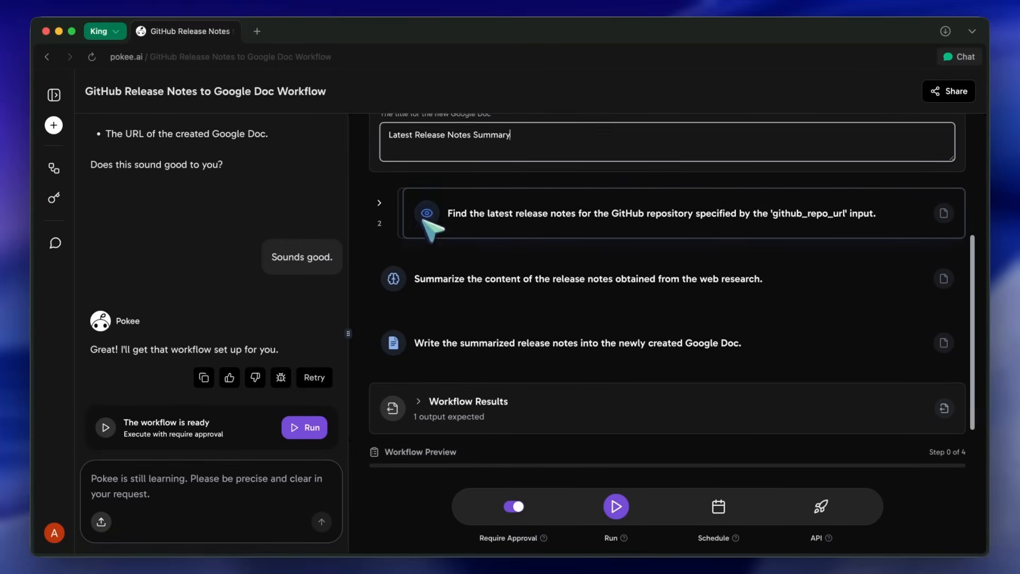
Run all four steps and open the Latest Release Notes Summary in Google Docs
left_click(303, 427)
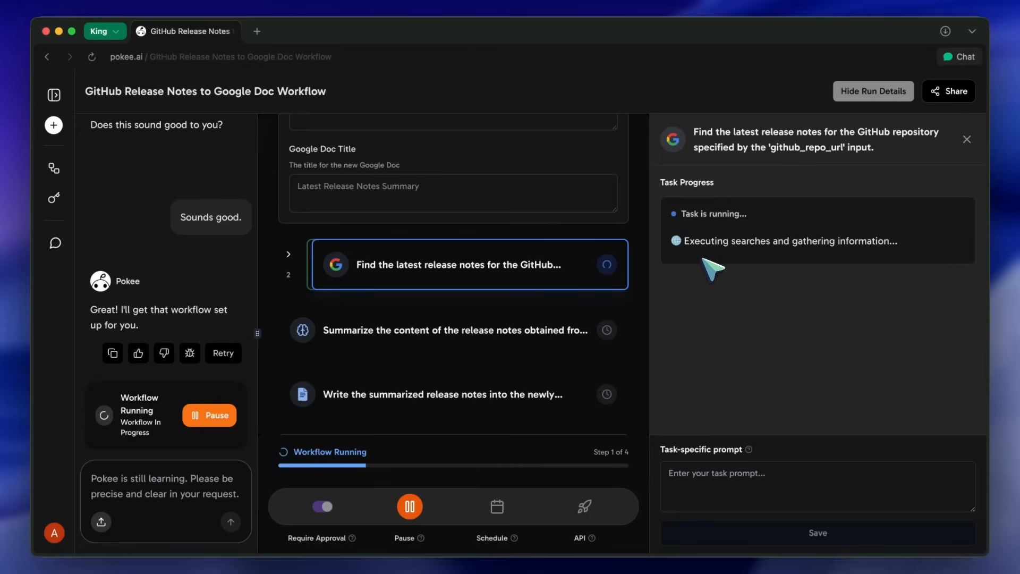
mouse_move(715, 255)
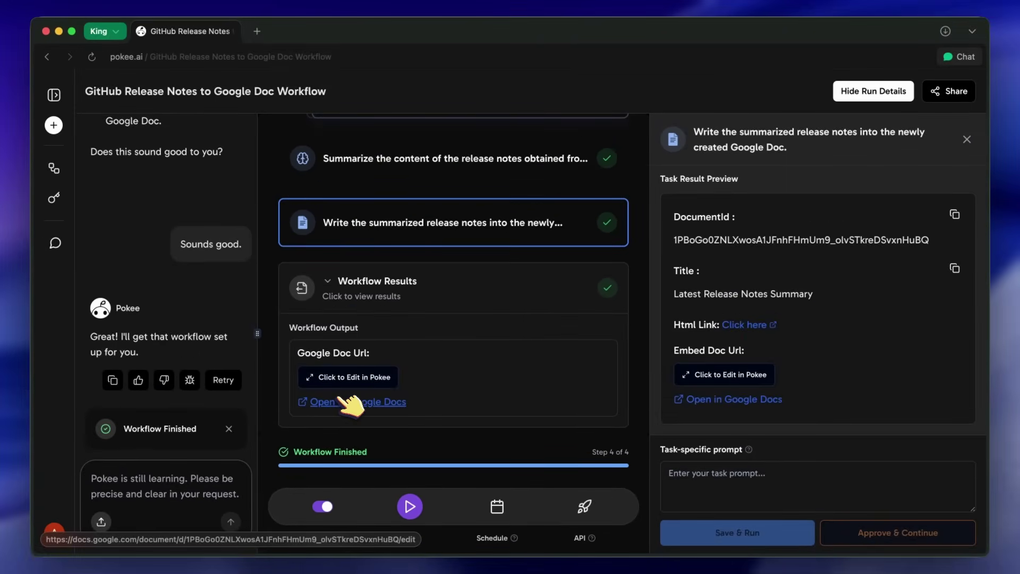
left_click(333, 402)
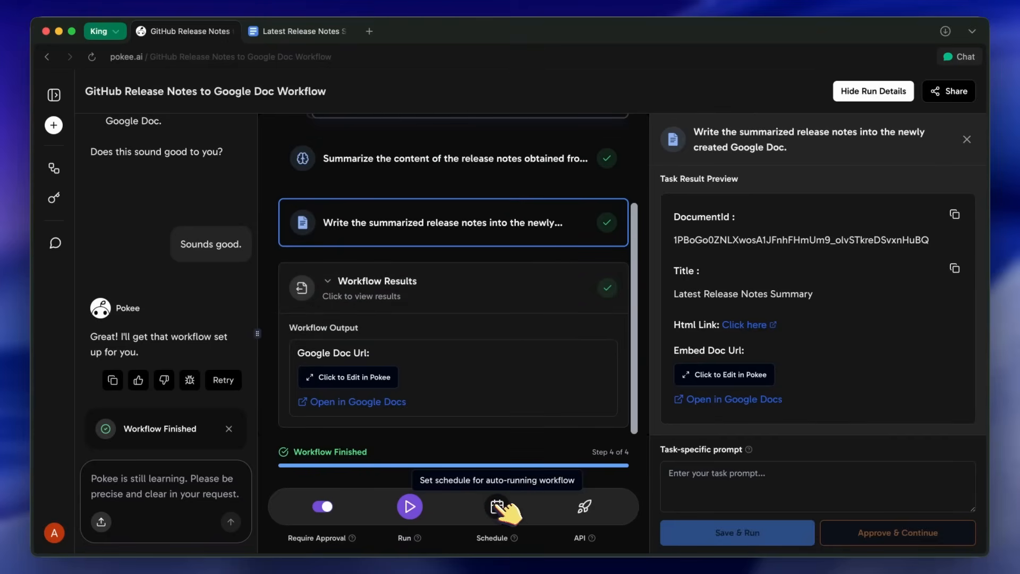
mouse_move(511, 514)
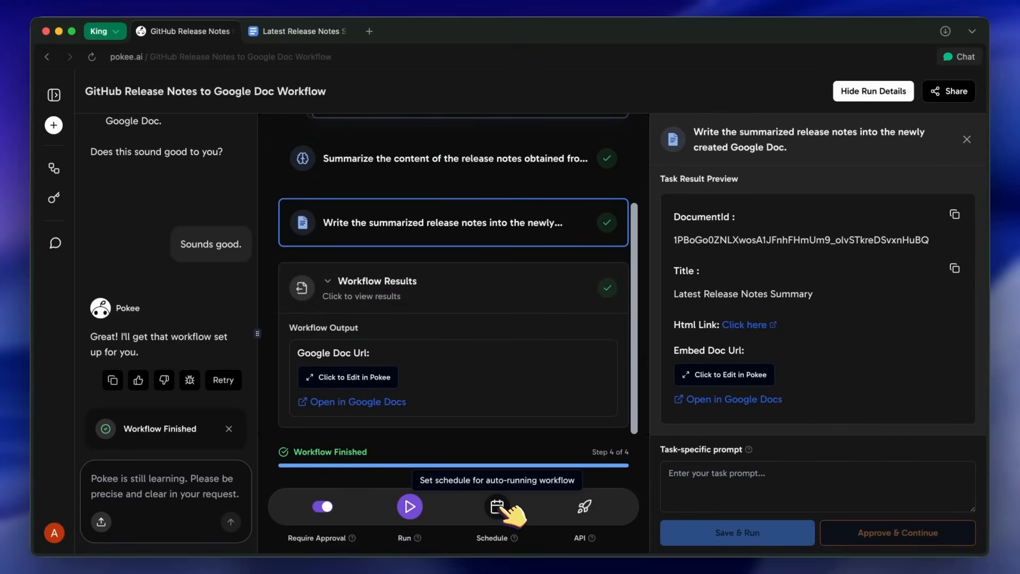
Open Schedule Workflow, try One-time and Weekly, and settle on Natural Language scheduling
left_click(496, 506)
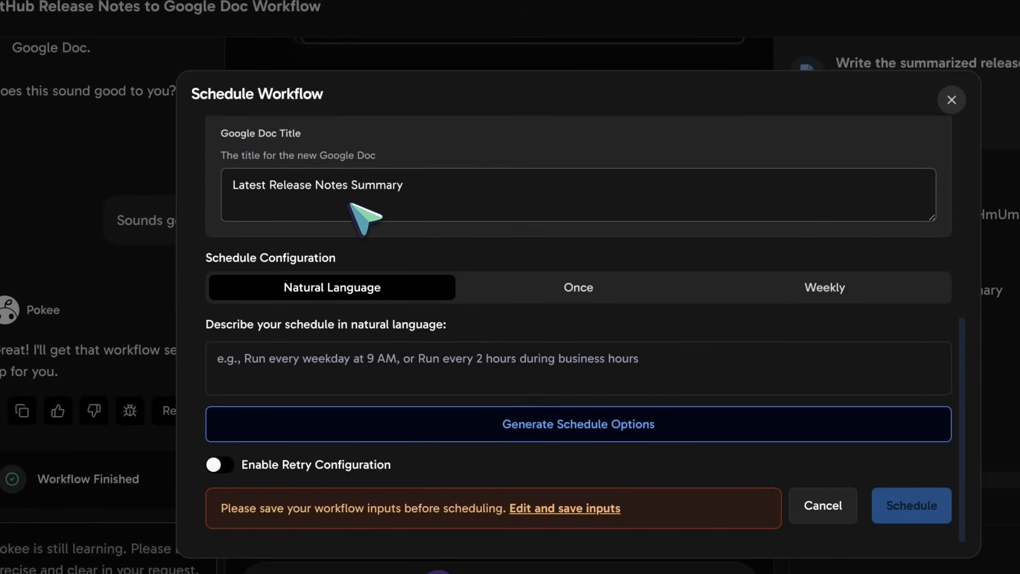
left_click(363, 358)
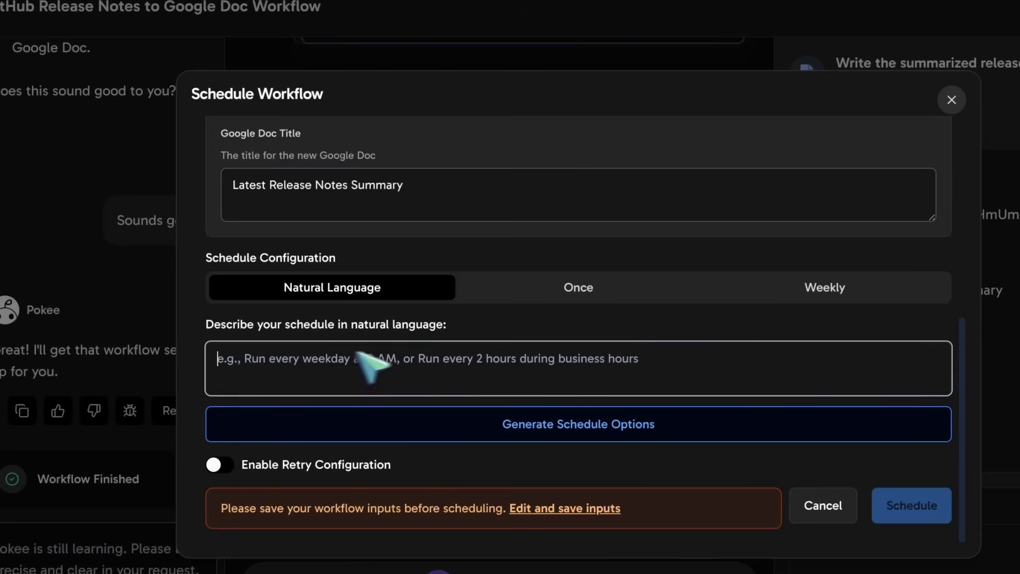
left_click(578, 288)
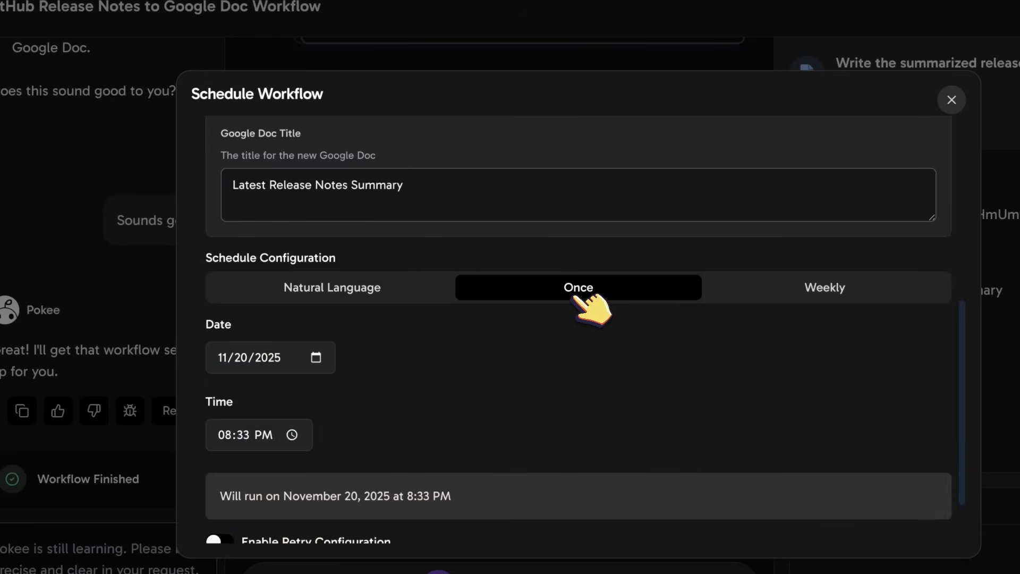
scroll("down", 3)
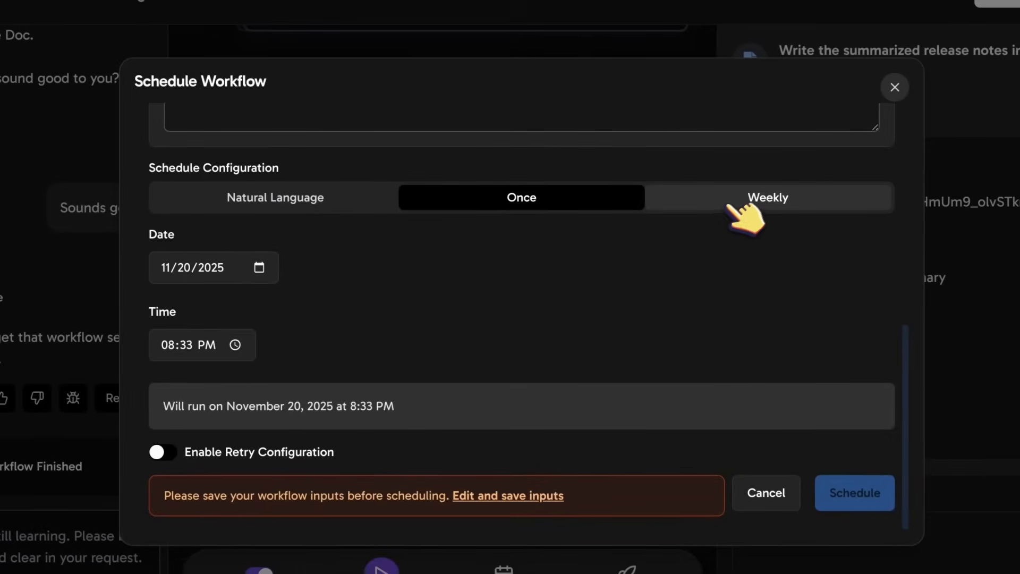
left_click(768, 198)
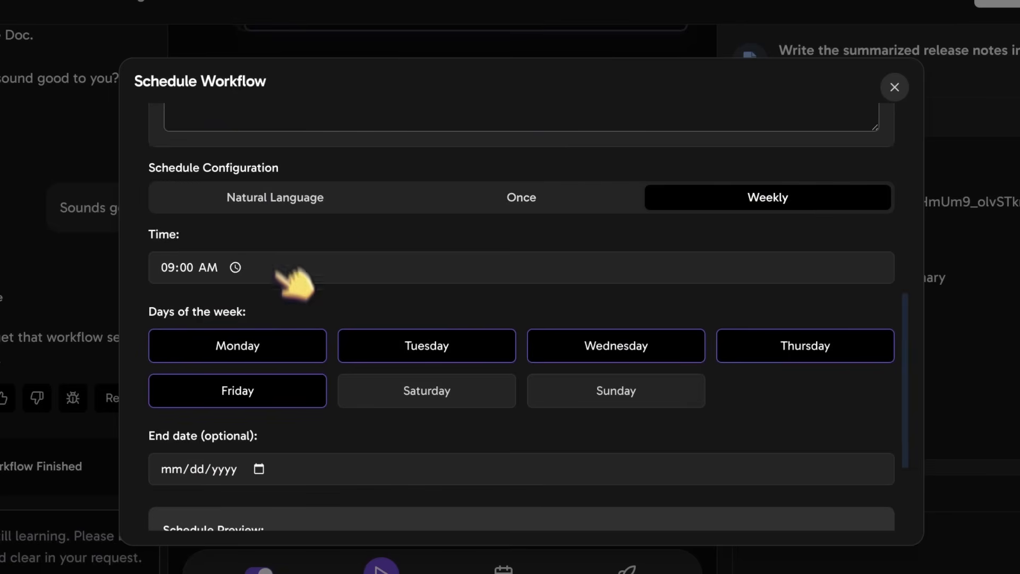
left_click(274, 197)
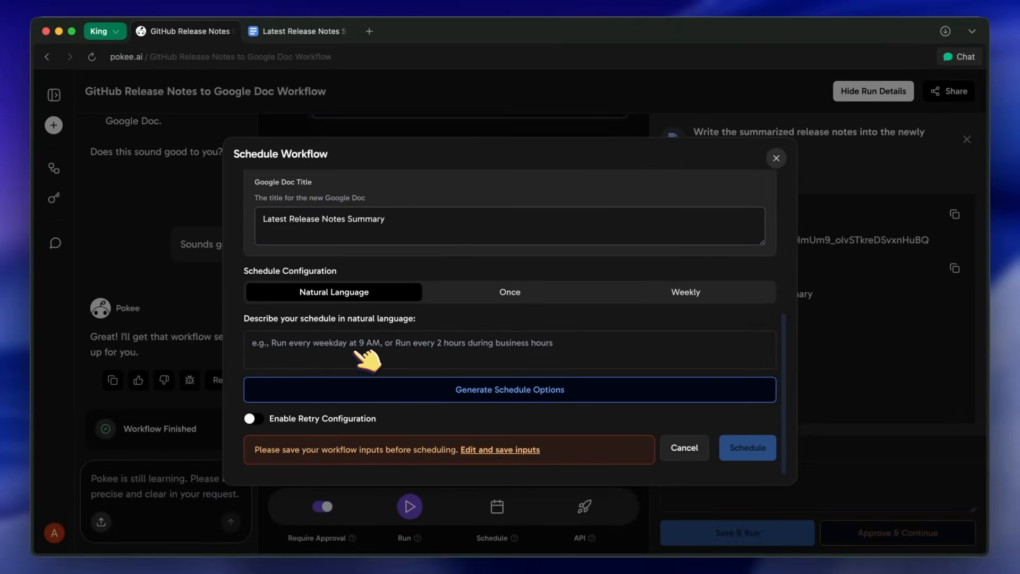
mouse_move(515, 349)
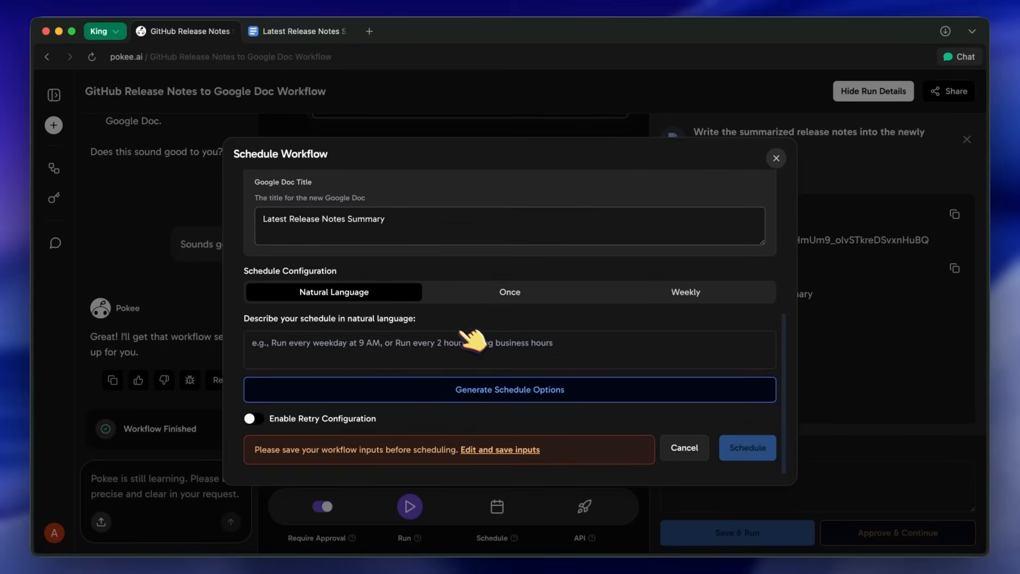
mouse_move(502, 372)
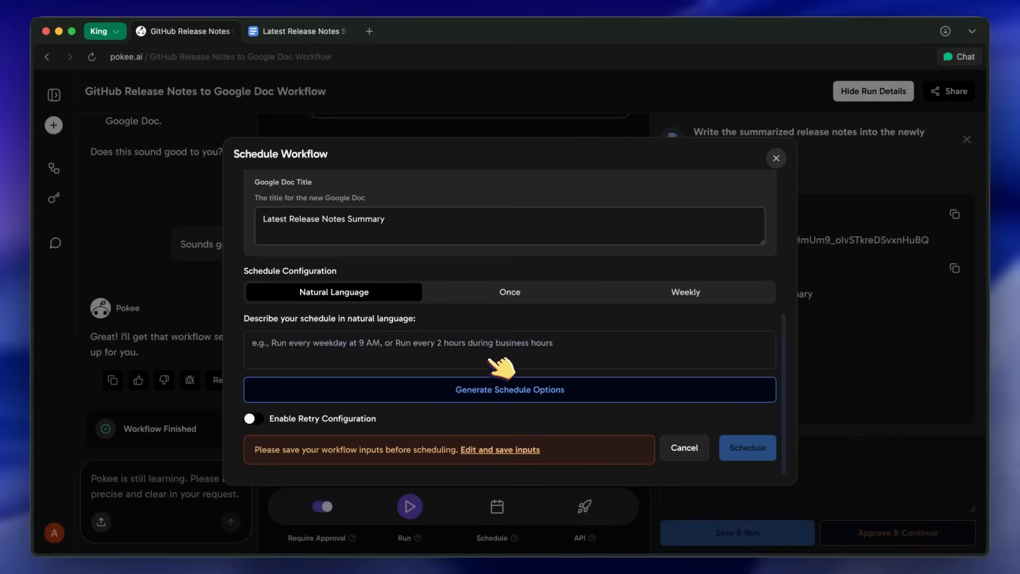
mouse_move(787, 170)
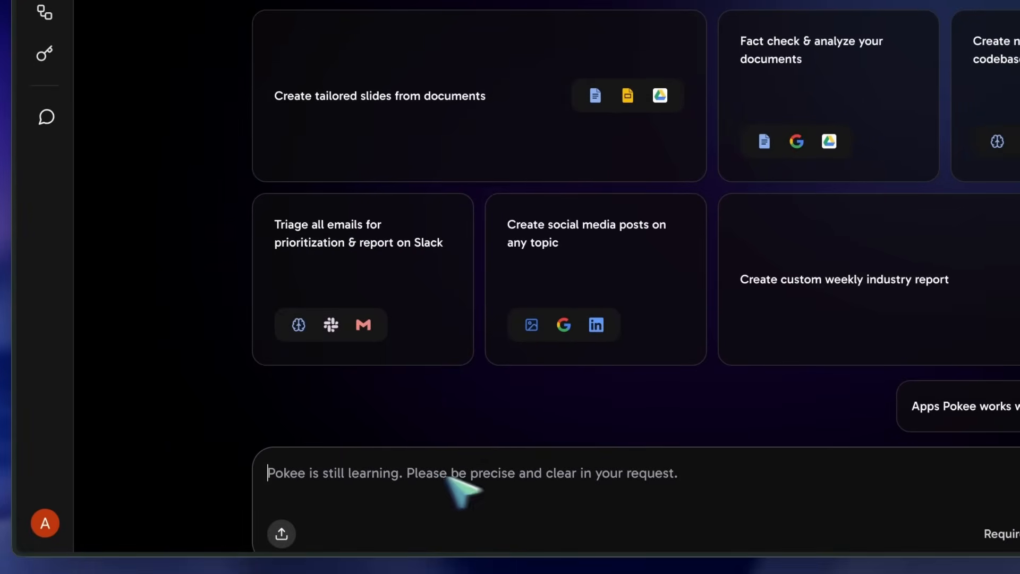
mouse_move(310, 507)
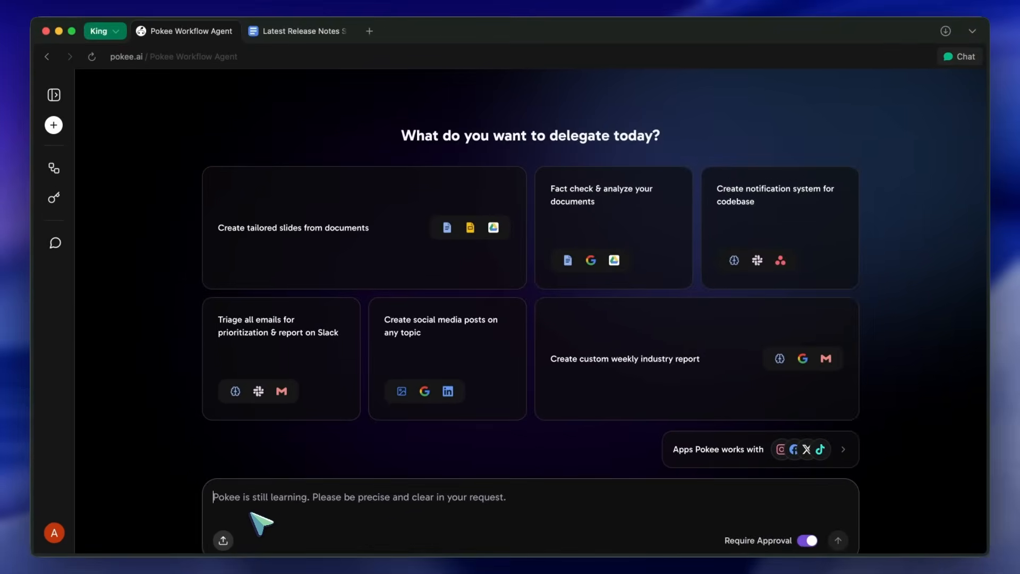
Begin typing a new request starting with 'From R' in the prompt box
type("From R")
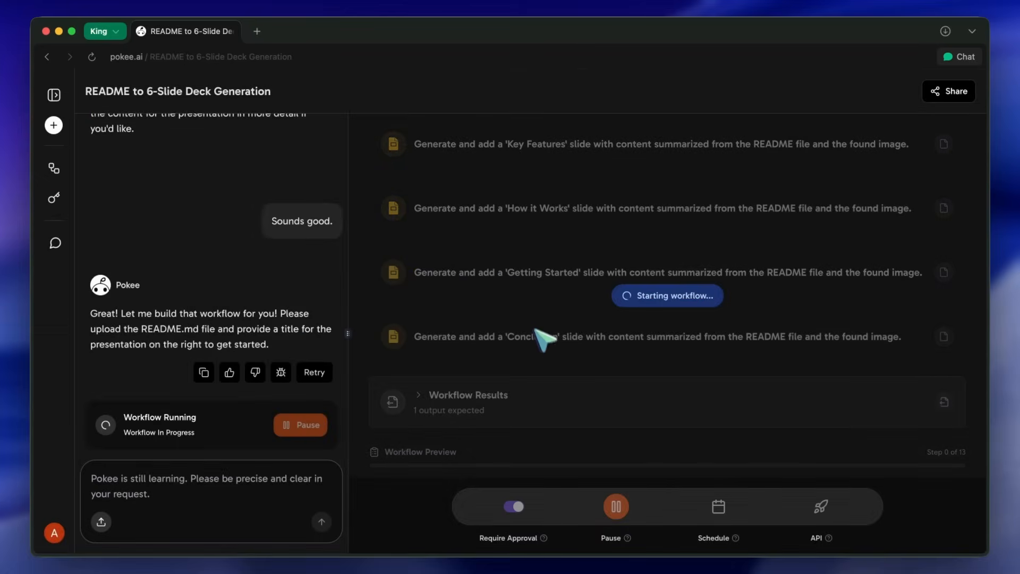
mouse_move(536, 358)
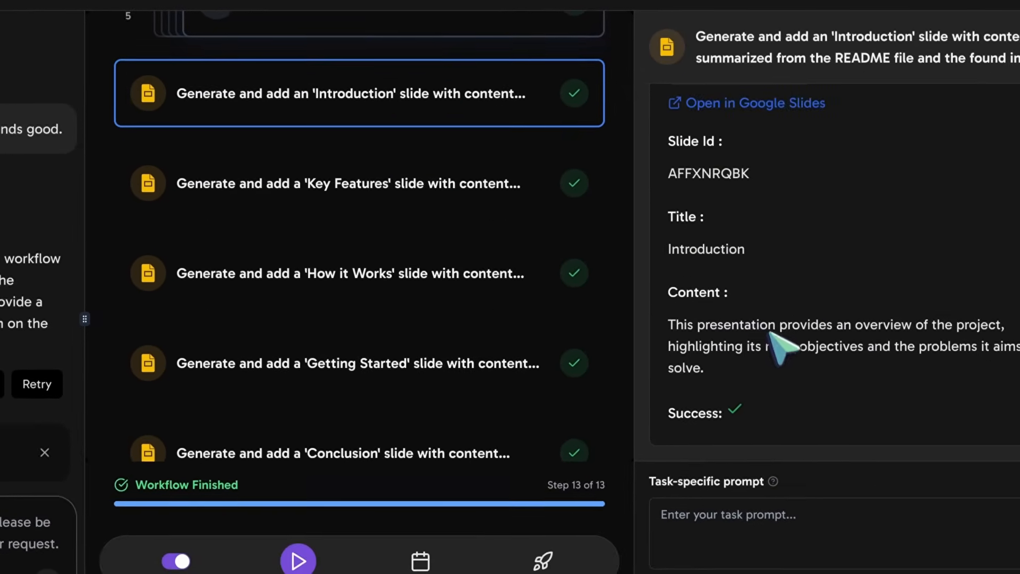
Show the How it Works step's results and scroll down to Workflow Results
left_click(351, 274)
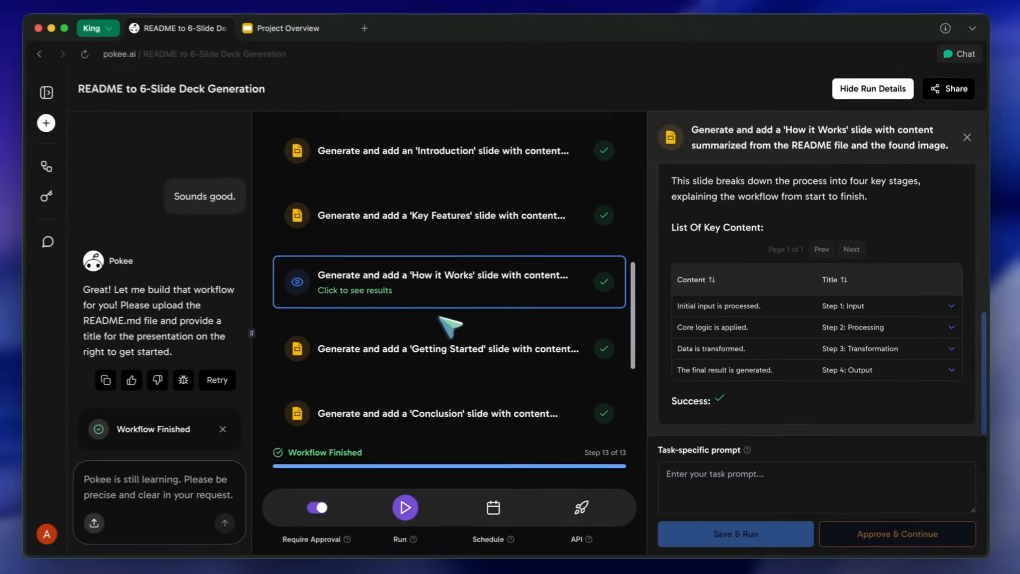
scroll("down", 3)
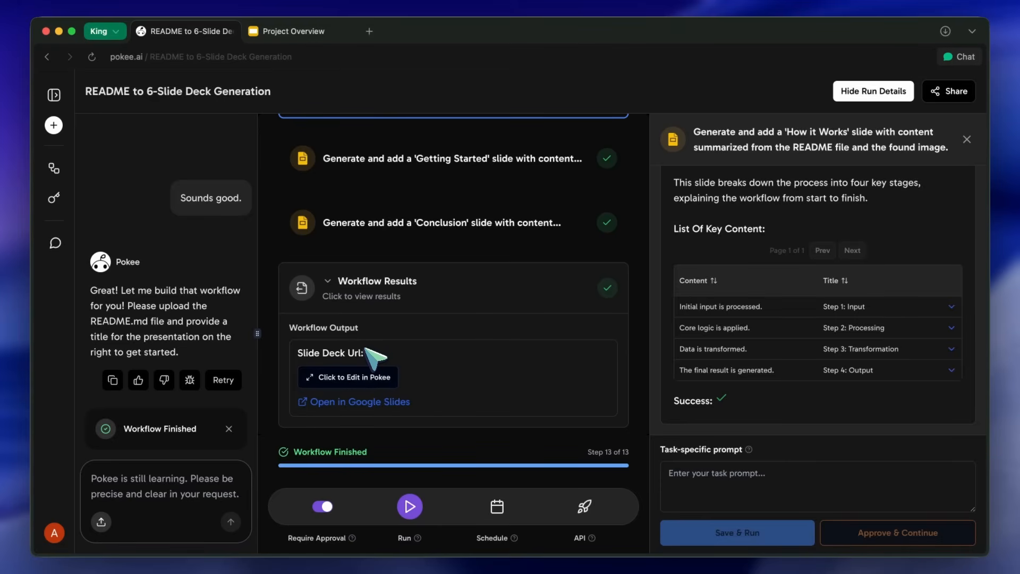
mouse_move(382, 372)
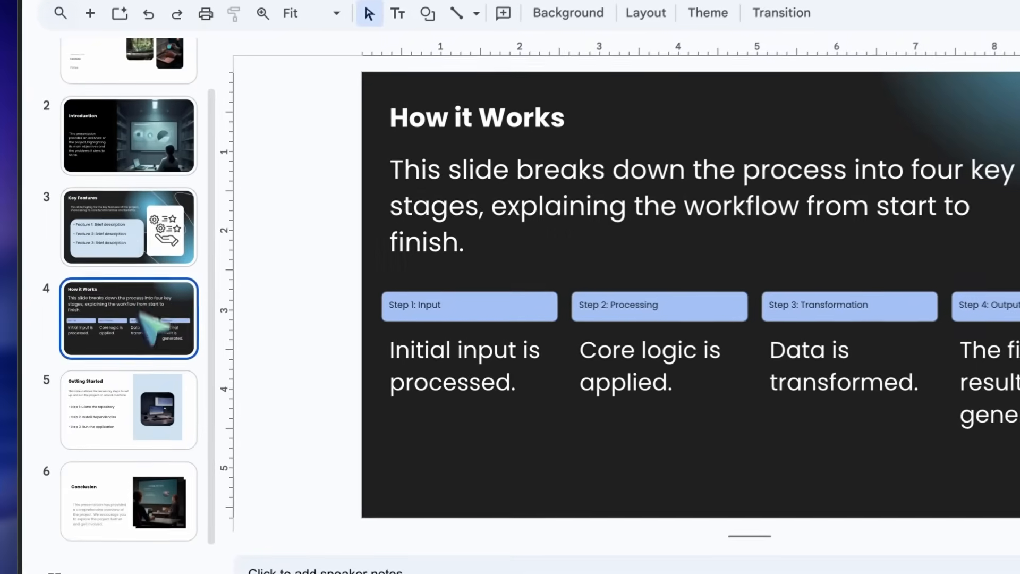
Inspect the generated Introduction and Key Features slides in the filmstrip
left_click(128, 136)
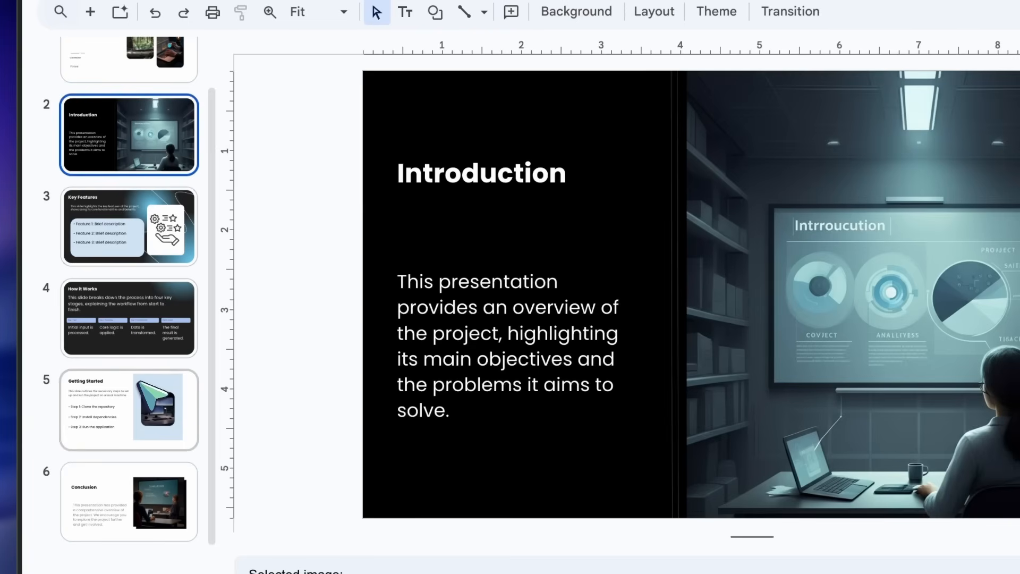
left_click(127, 409)
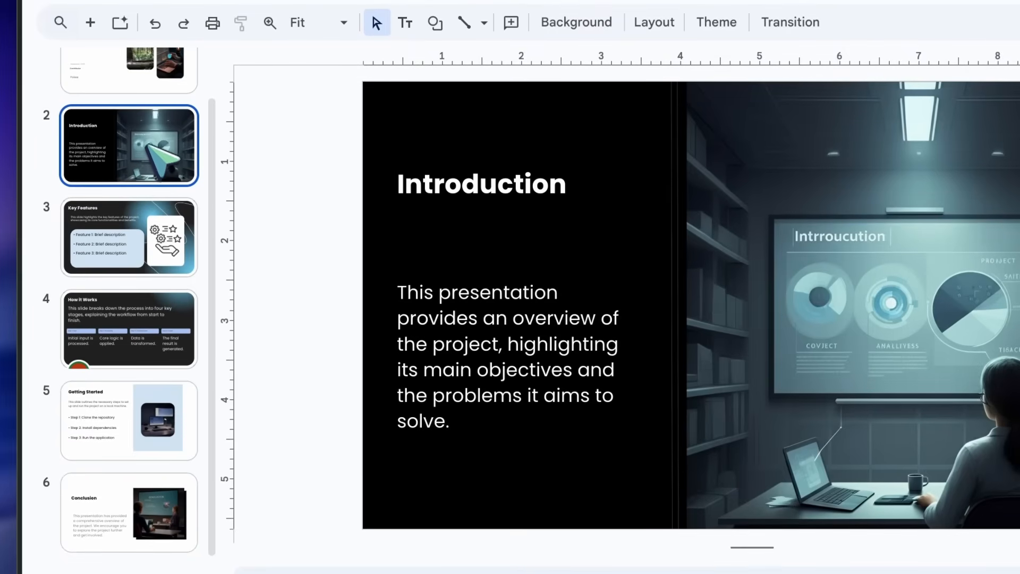
left_click(130, 237)
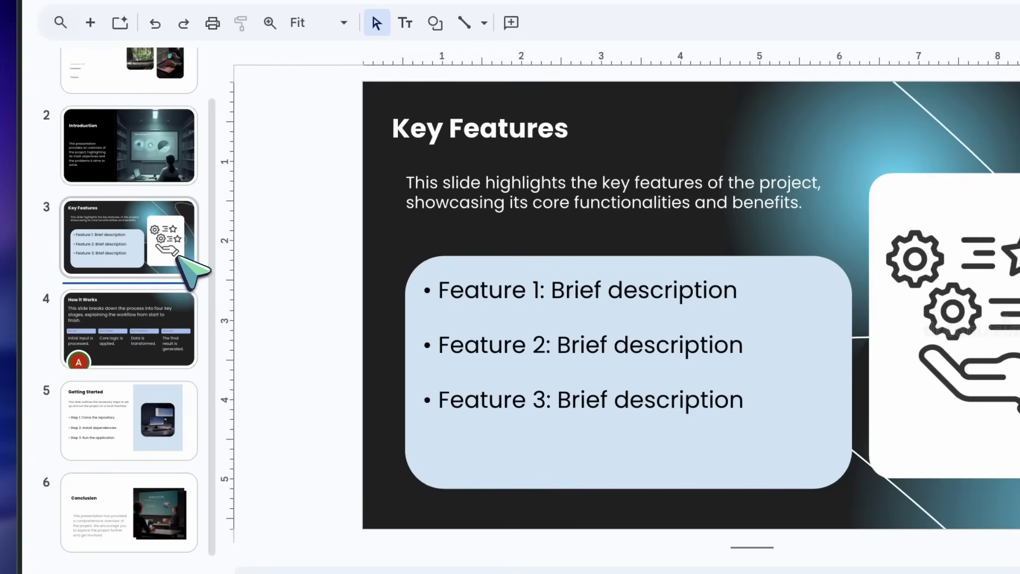
left_click(127, 513)
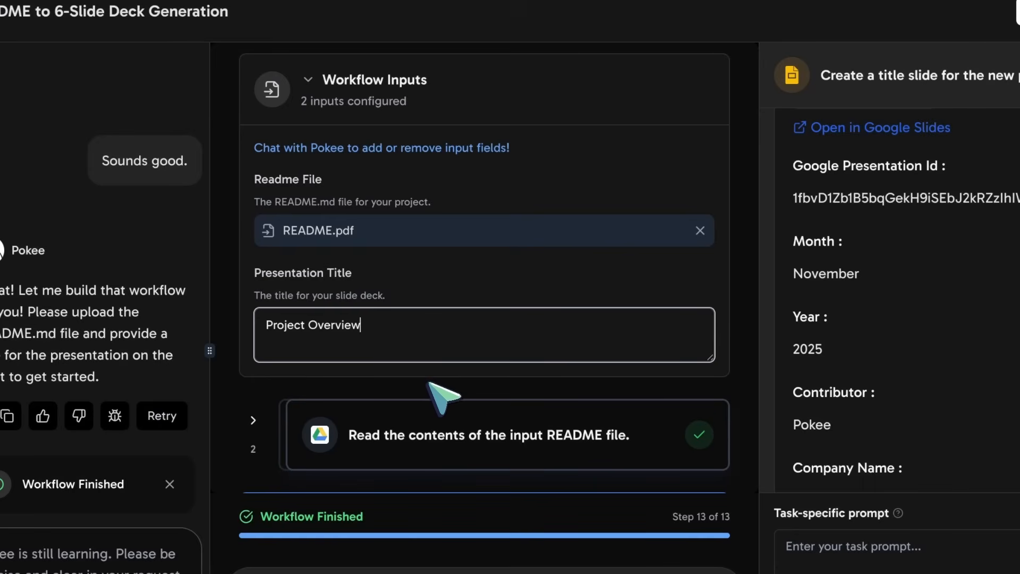
mouse_move(633, 260)
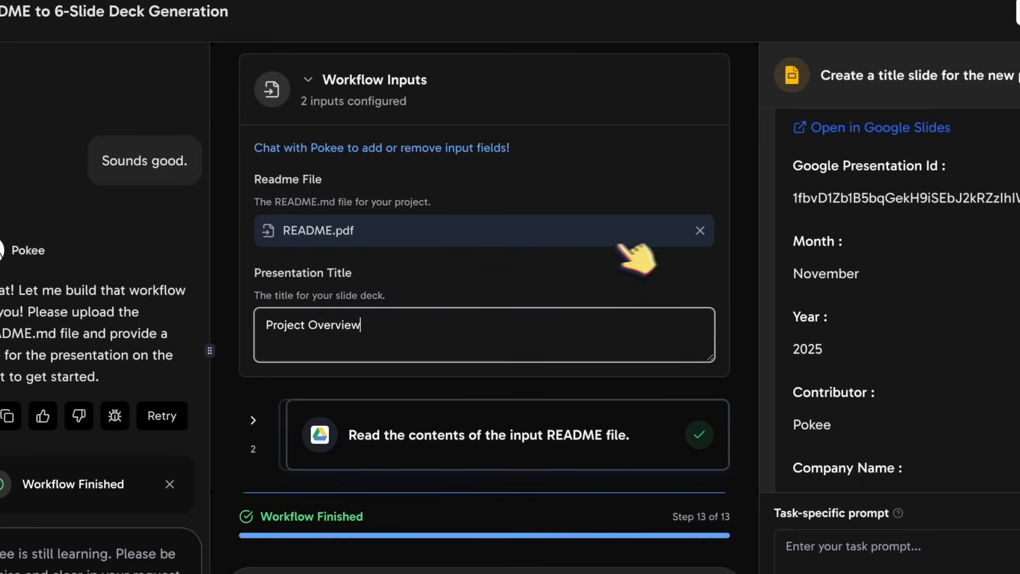
Remove README.pdf from Workflow Inputs and scroll through the run details
left_click(700, 231)
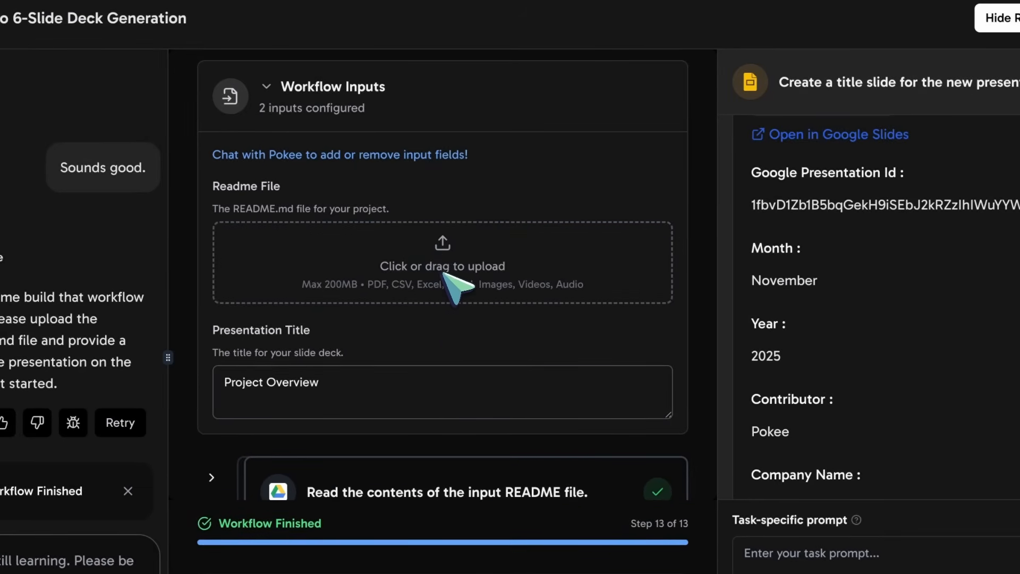
mouse_move(448, 271)
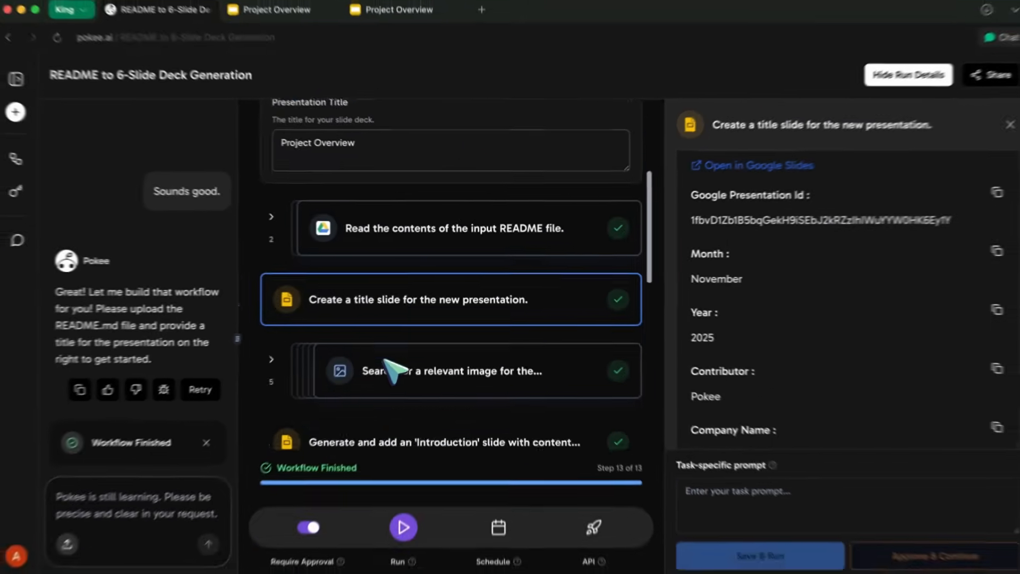
scroll("down", 3)
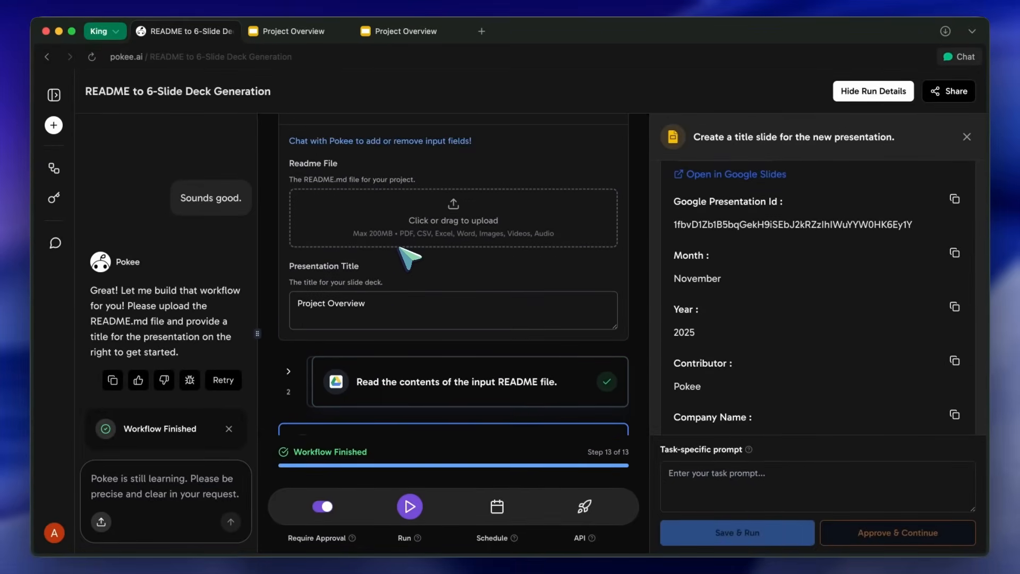
mouse_move(429, 248)
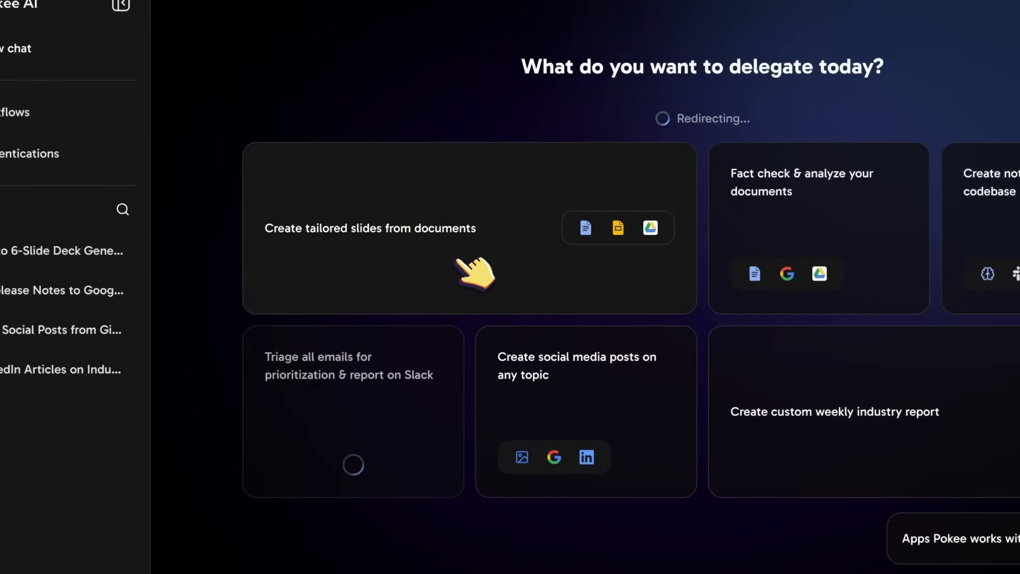
Open the Triage emails to Slack template and scroll through it
left_click(474, 273)
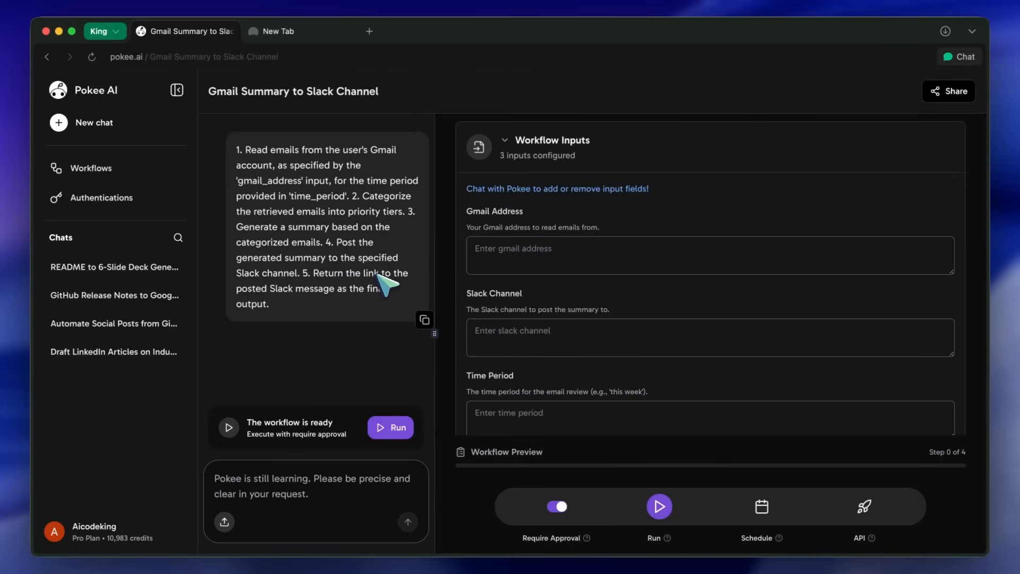
scroll("down", 3)
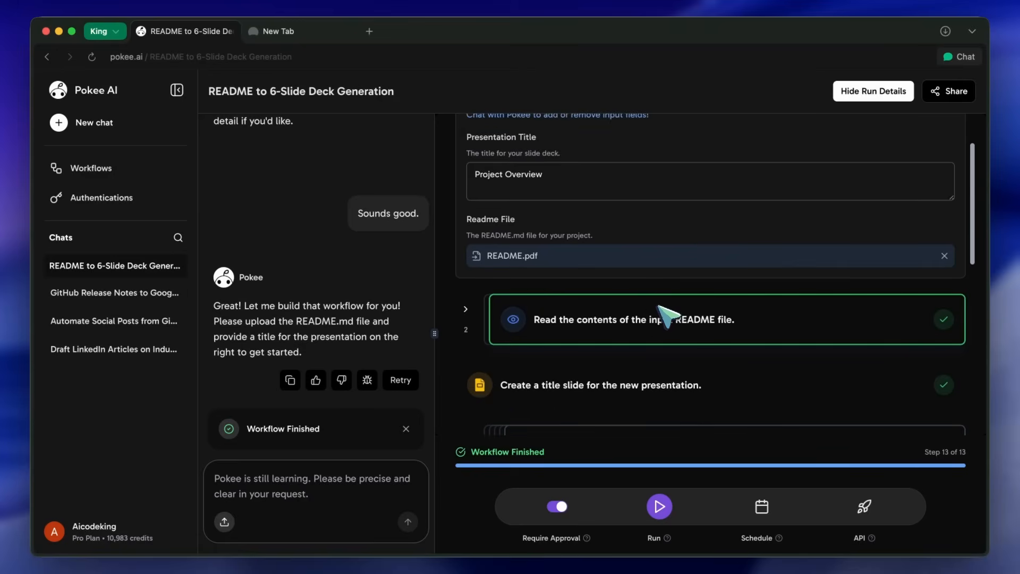
mouse_move(670, 300)
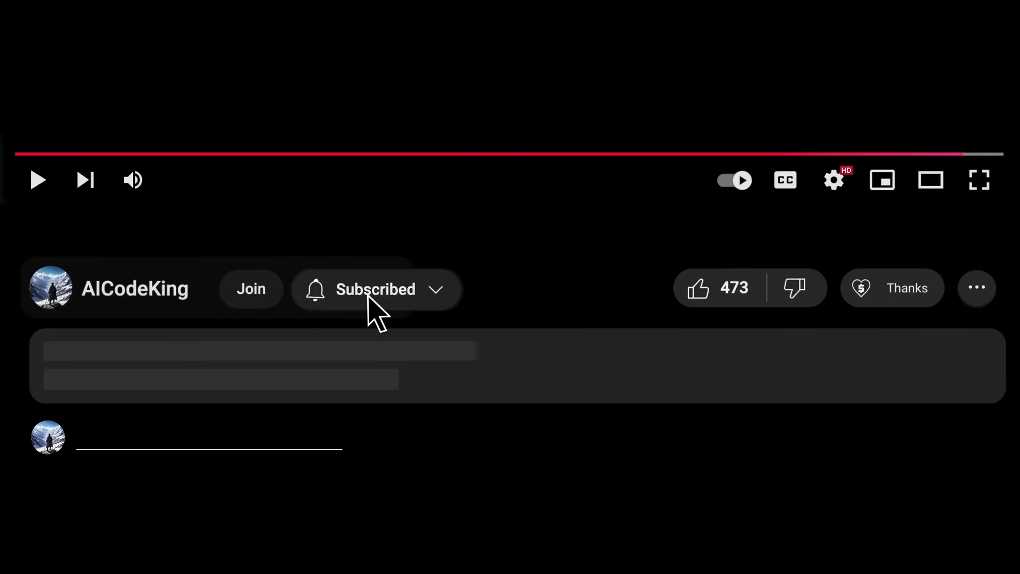
left_click(893, 288)
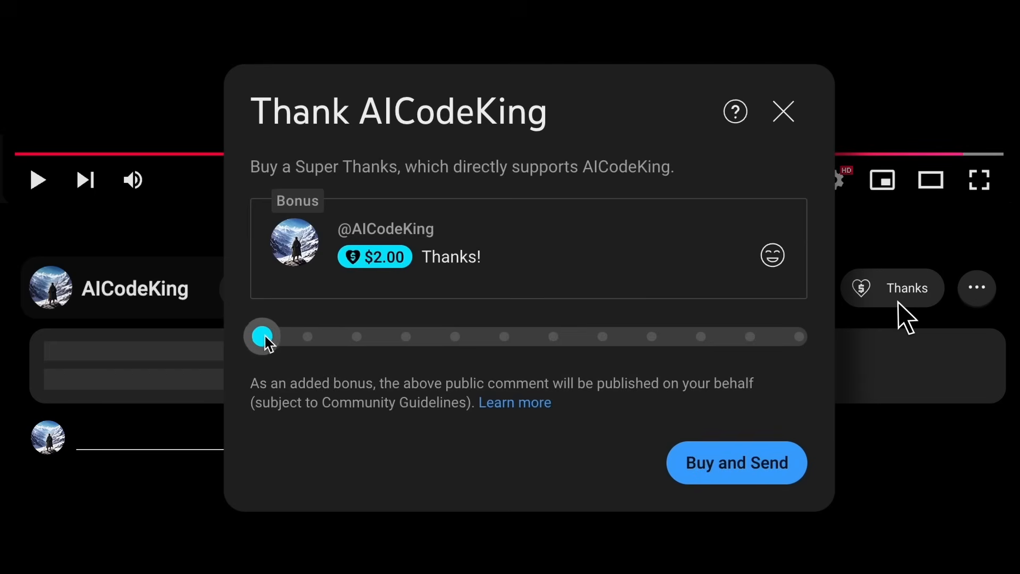
left_click(782, 112)
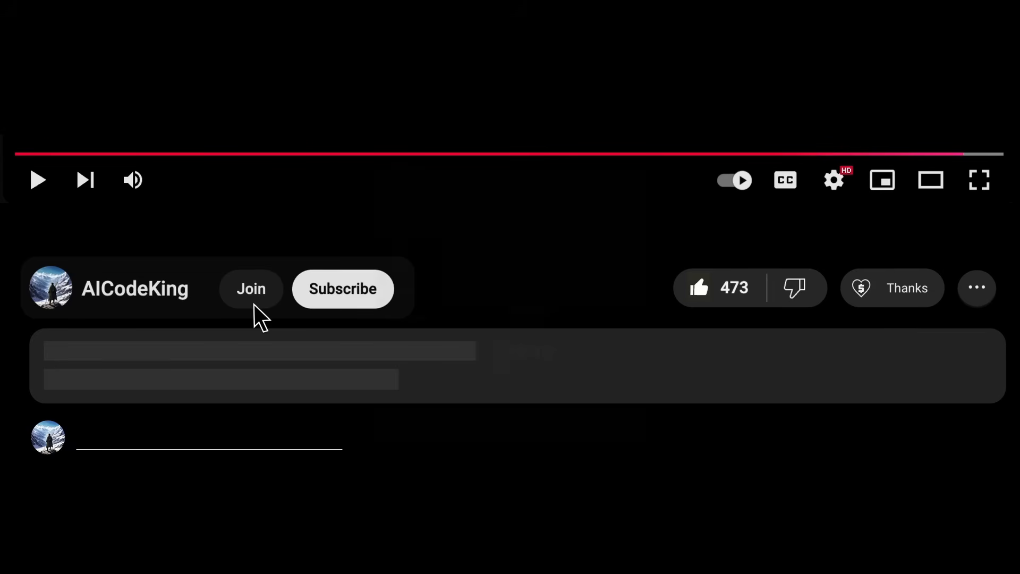